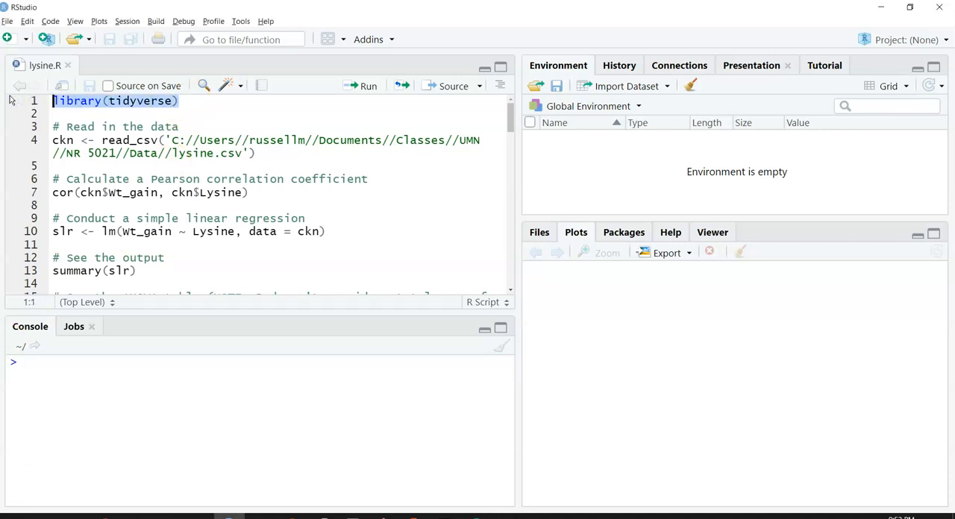
# - Load tidyverse and read lysine.csv into ckn (12 observations of 3 variables)
pyautogui.click(361, 85)
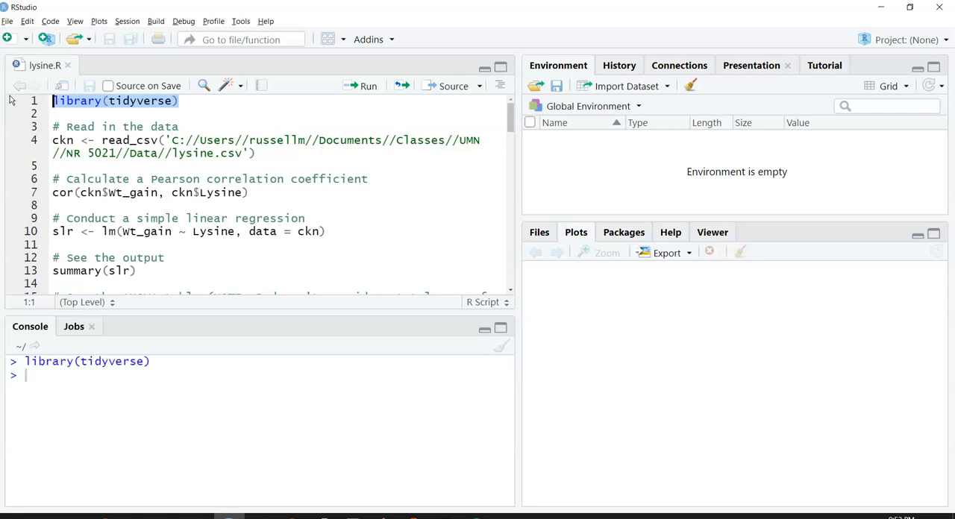
pyautogui.moveTo(234, 158)
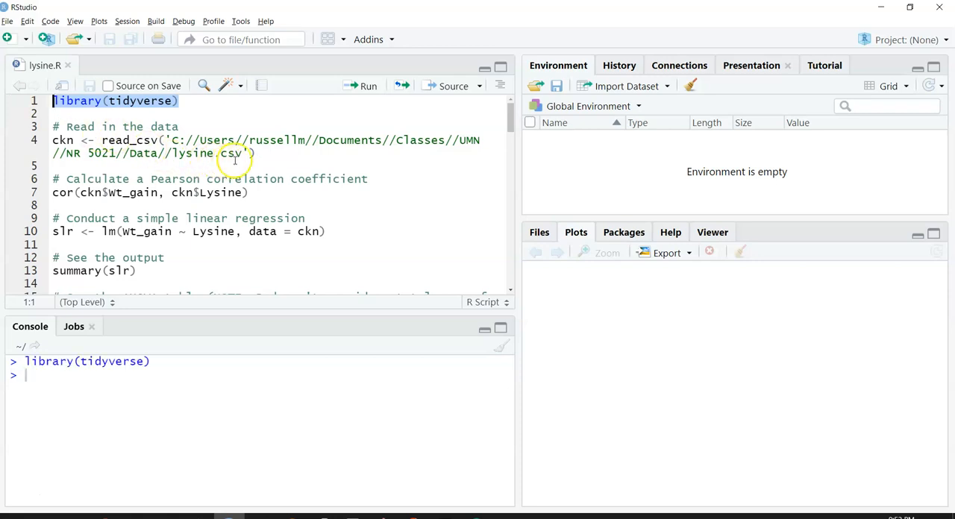
pyautogui.doubleClick(192, 152)
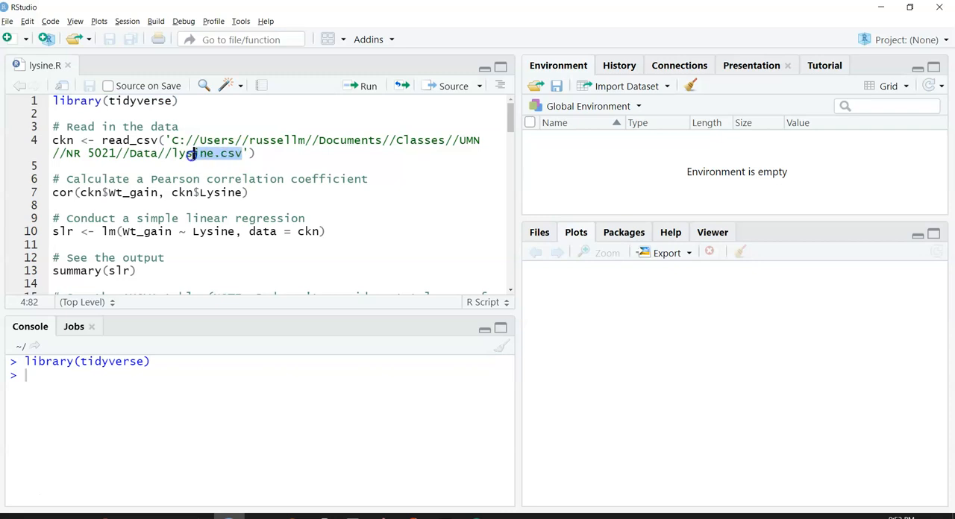
pyautogui.doubleClick(196, 154)
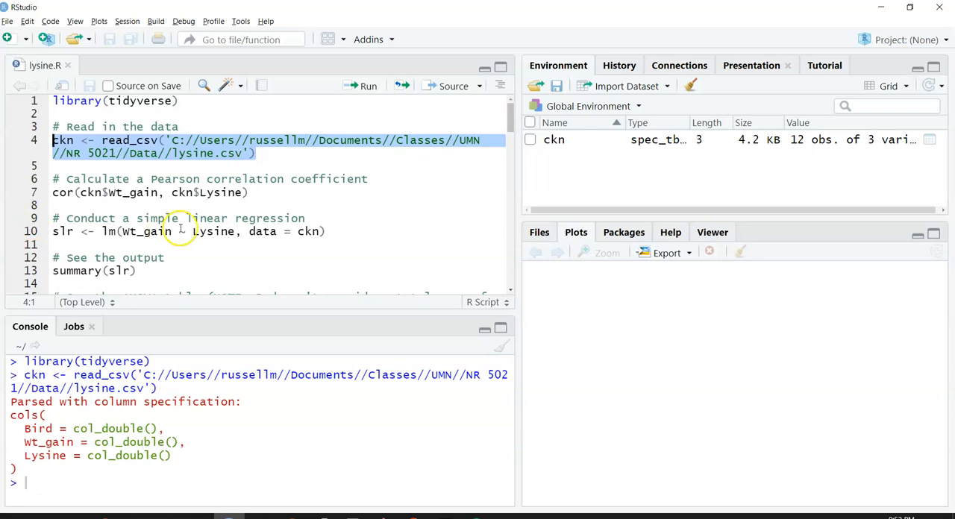
# - Compute cor(ckn$wt_gain, ckn$Lysine), printing 0.8521698 in the console
pyautogui.click(251, 193)
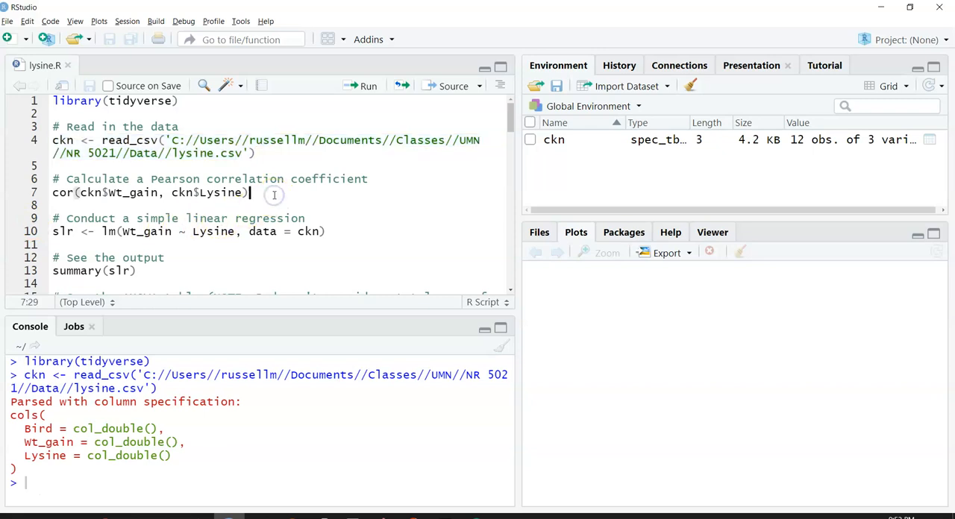
pyautogui.moveTo(274, 194)
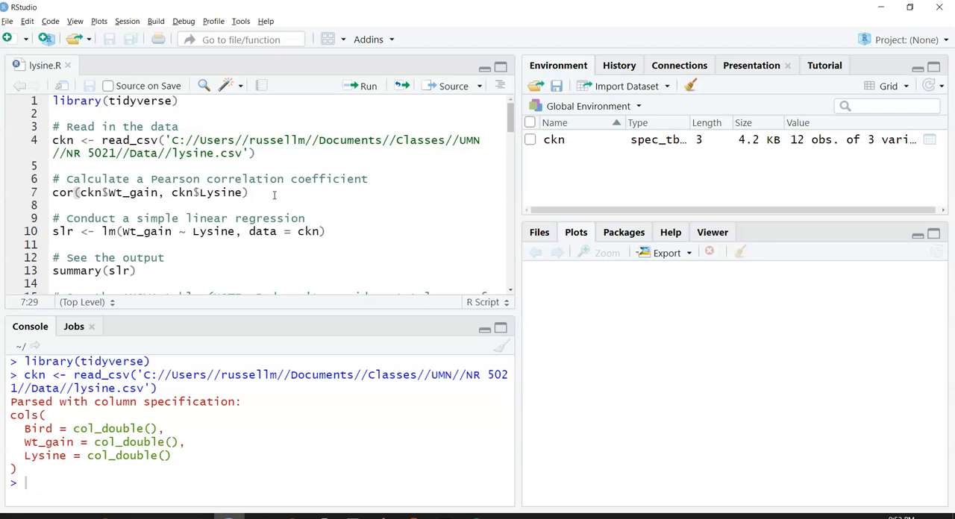
pyautogui.doubleClick(62, 194)
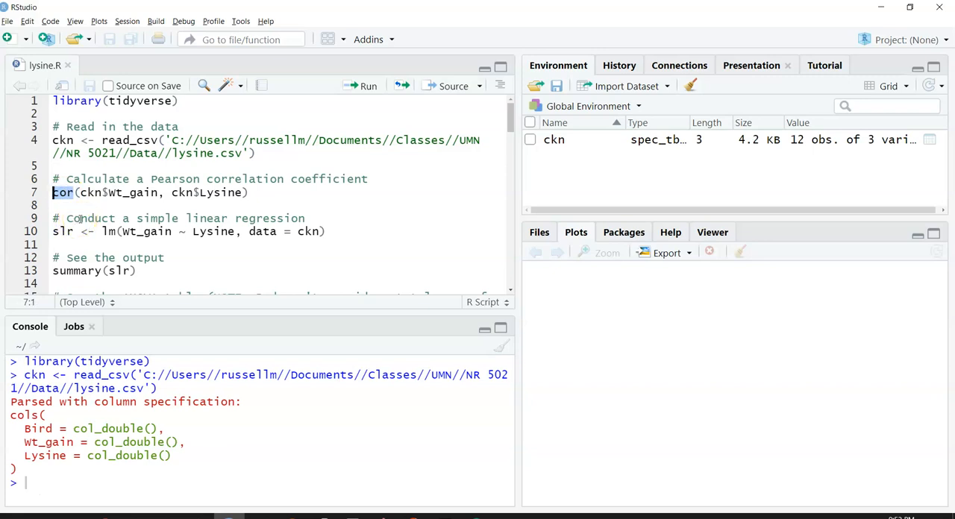
pyautogui.moveTo(140, 191)
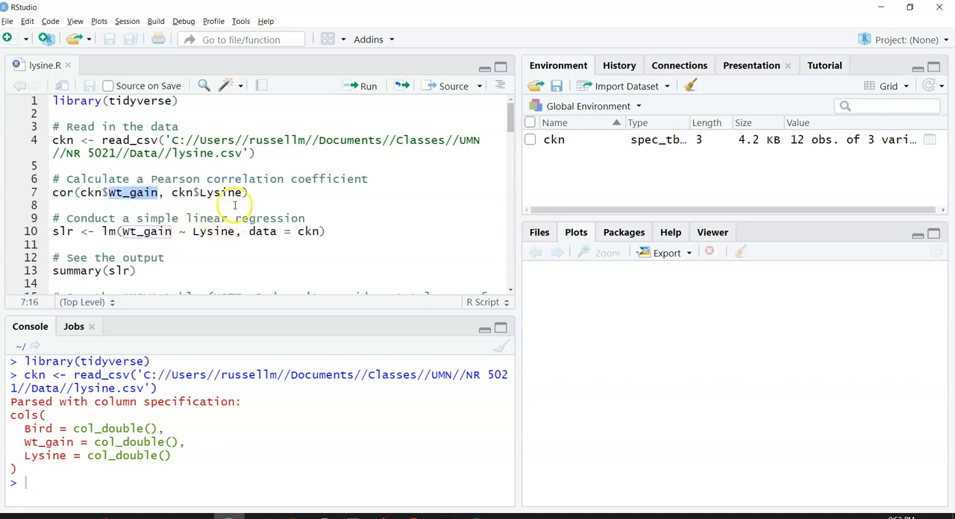
pyautogui.doubleClick(221, 193)
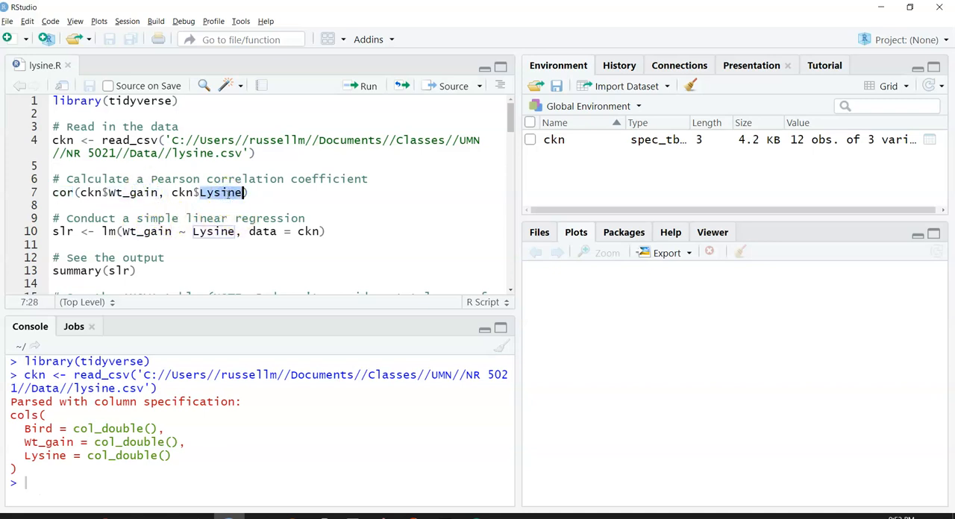
pyautogui.moveTo(274, 194)
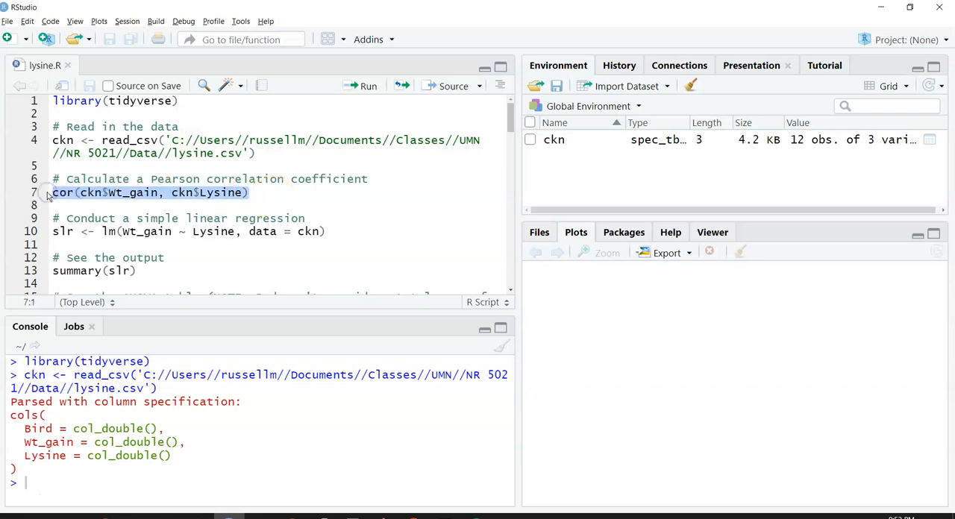
pyautogui.click(361, 85)
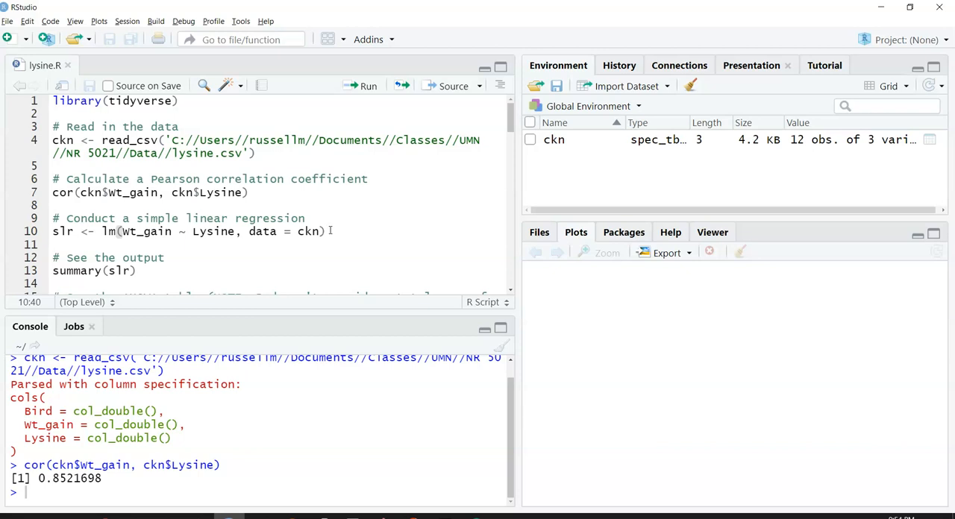
pyautogui.moveTo(44, 231)
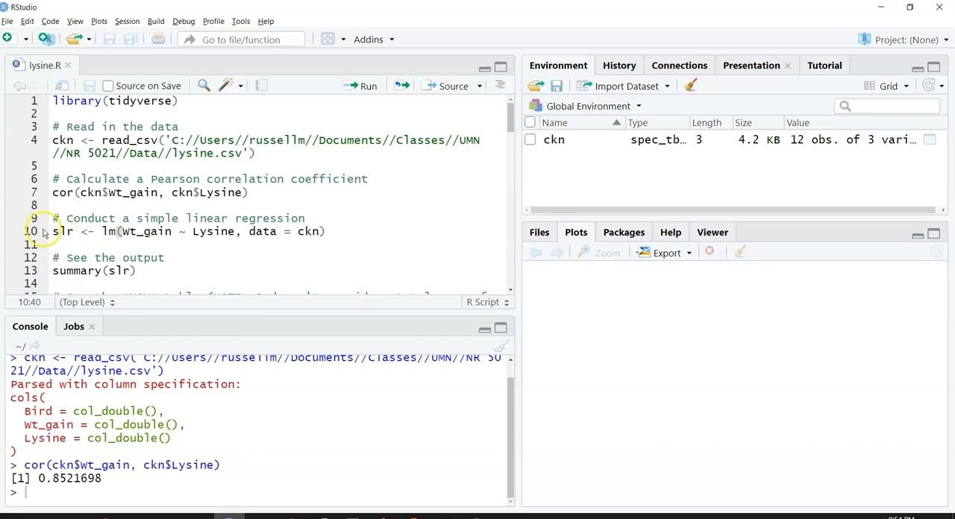
# - Fit lm(wt_gain ~ Lysine, data = ckn) and store it as slr
pyautogui.doubleClick(63, 231)
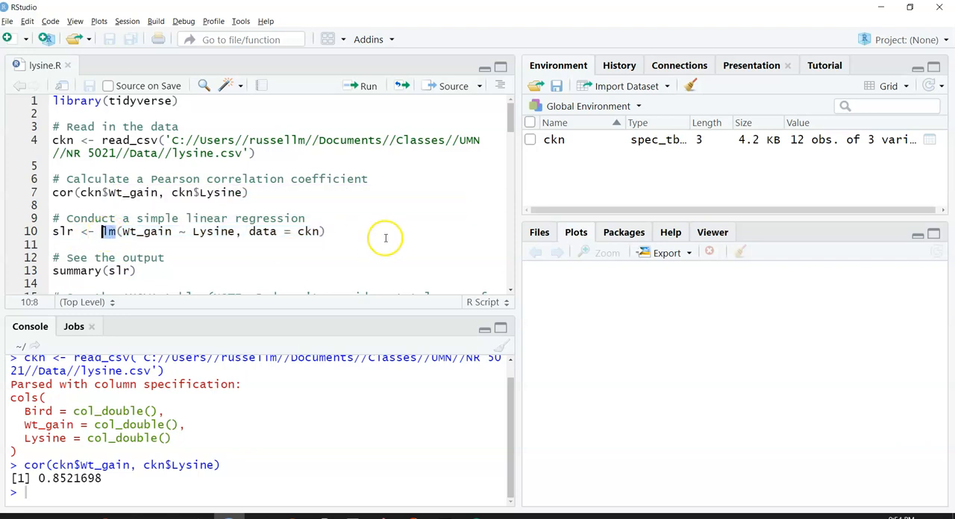
pyautogui.moveTo(385, 235)
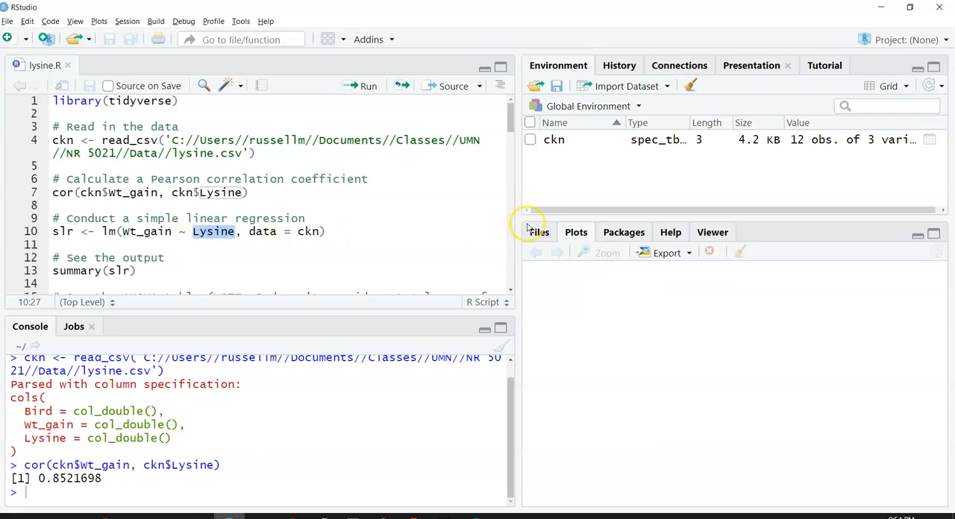
pyautogui.moveTo(474, 220)
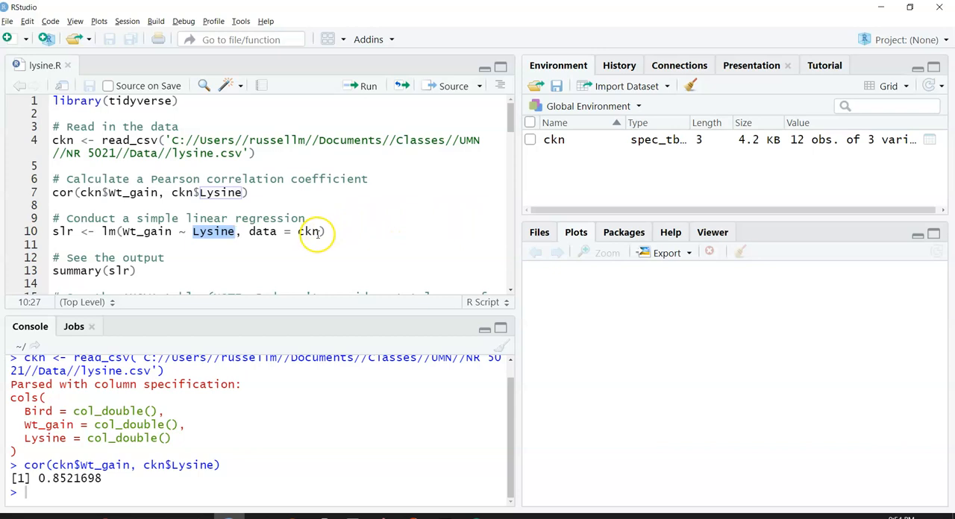
pyautogui.click(322, 232)
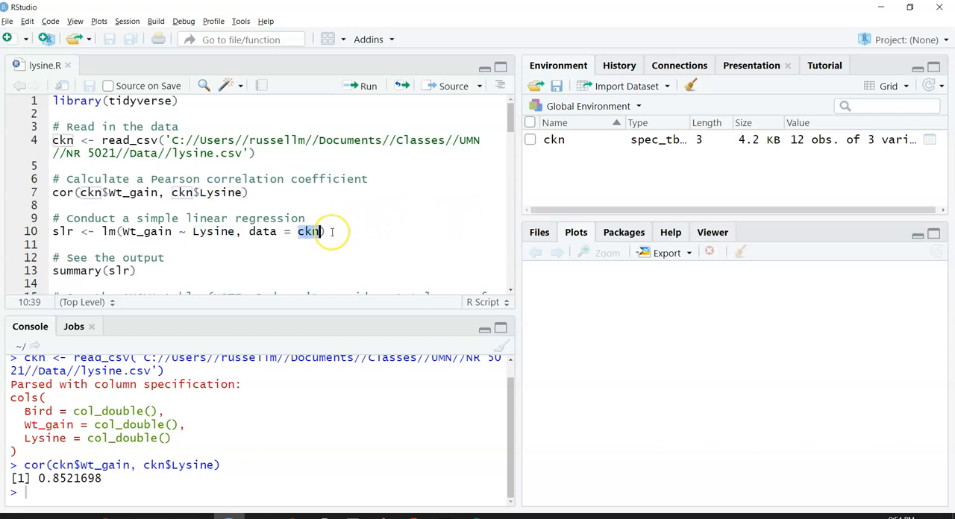
pyautogui.moveTo(362, 226)
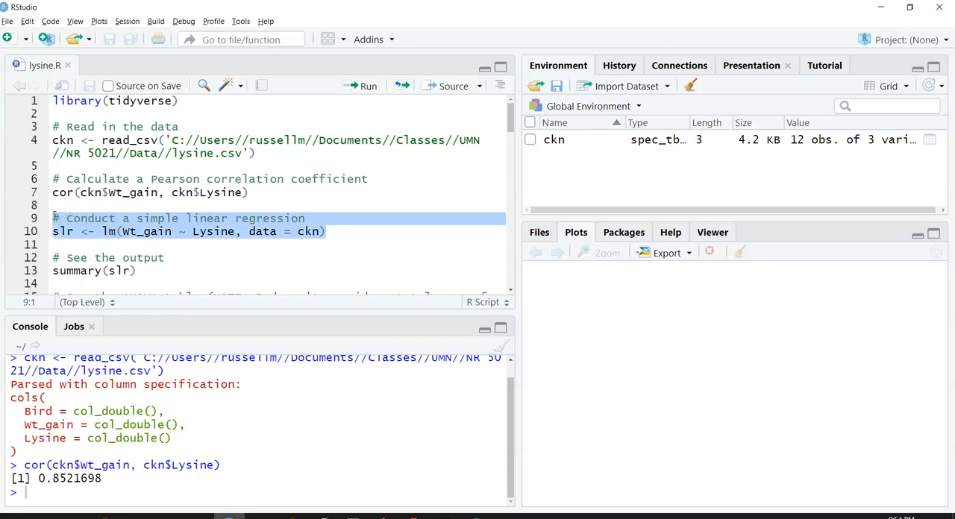
pyautogui.click(360, 85)
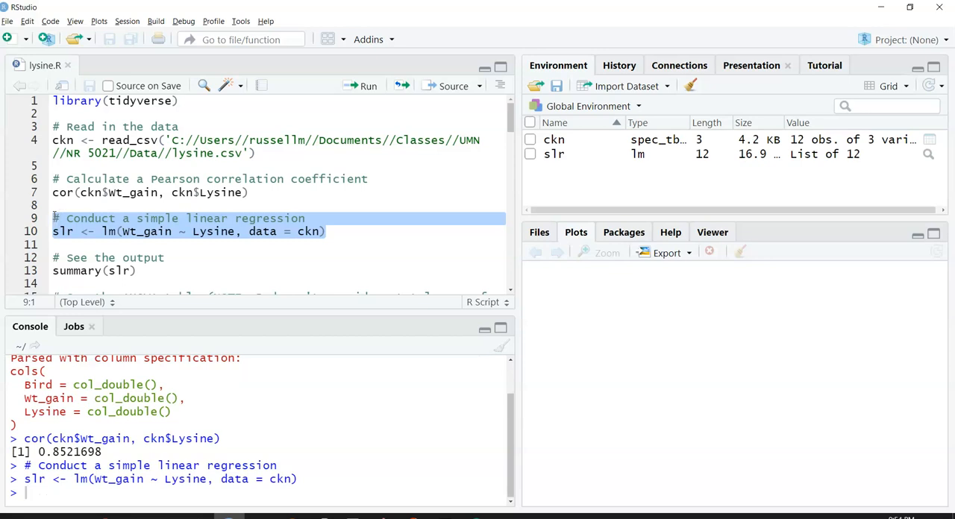
pyautogui.moveTo(579, 155)
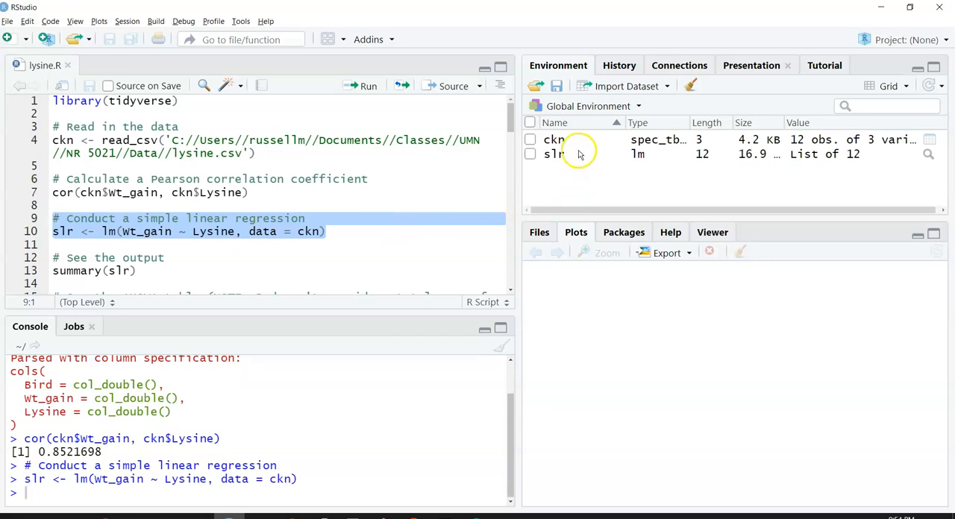
pyautogui.moveTo(149, 273)
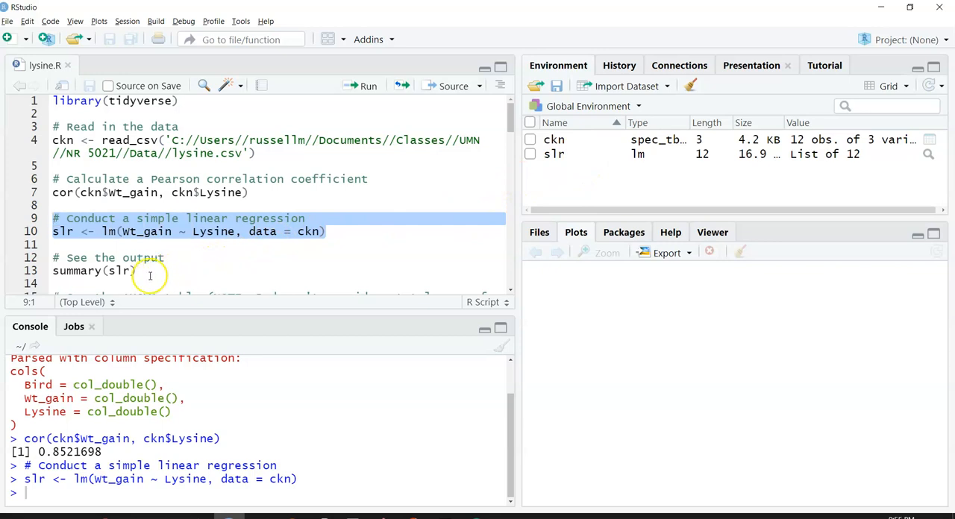
pyautogui.click(72, 271)
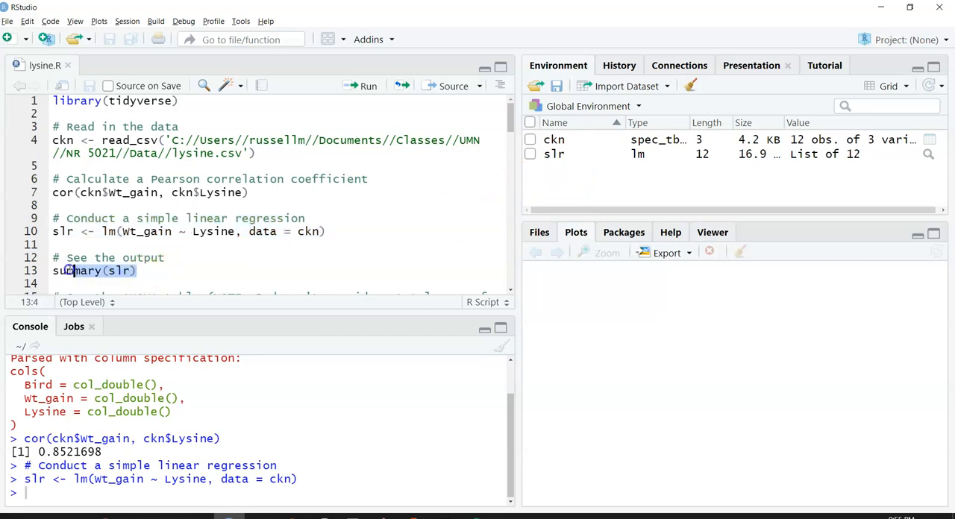
pyautogui.click(361, 85)
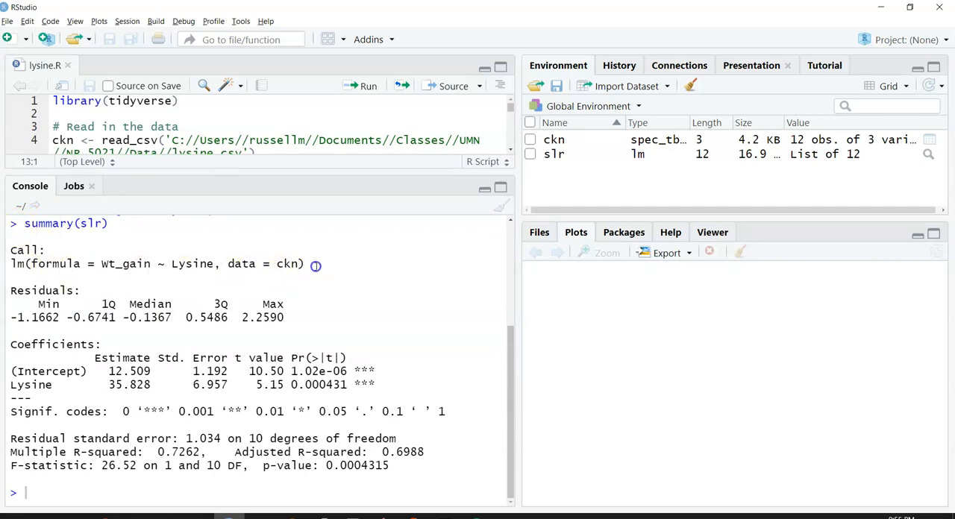
pyautogui.doubleClick(157, 263)
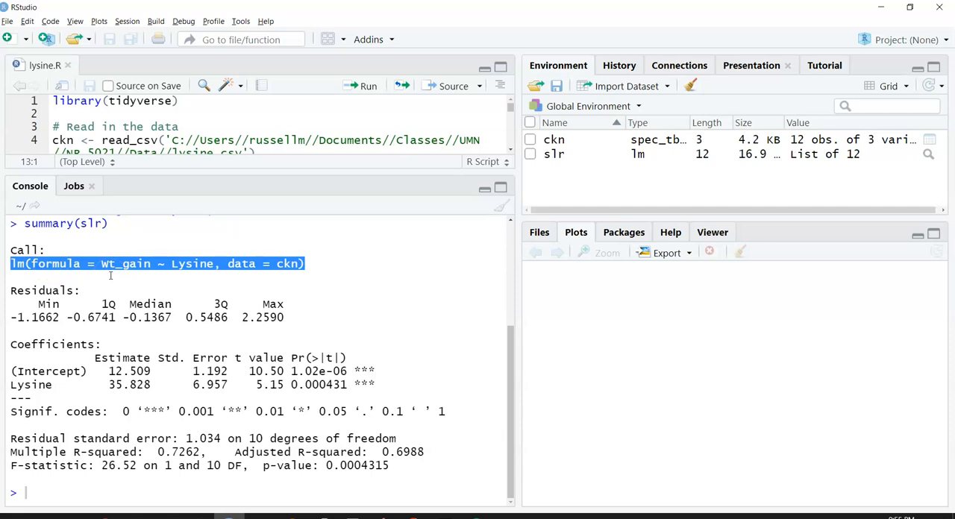
pyautogui.doubleClick(267, 316)
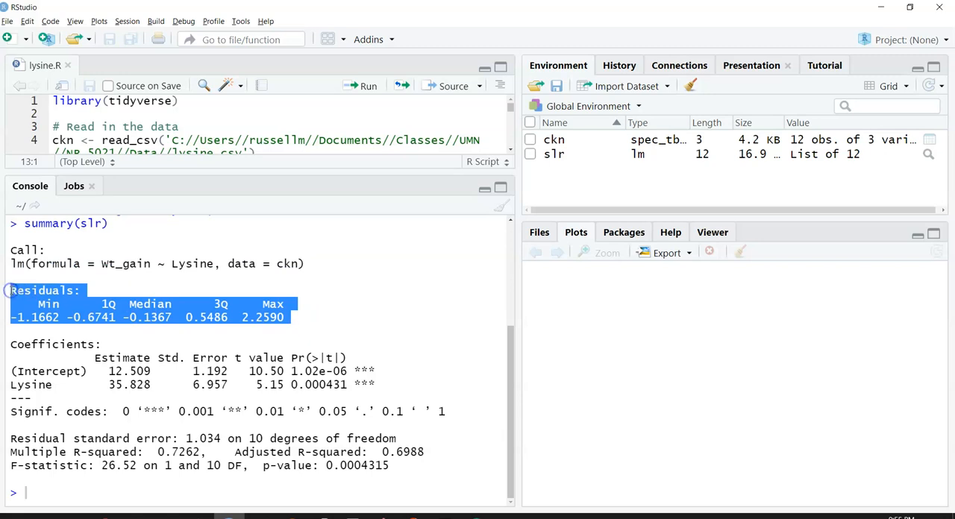
pyautogui.moveTo(309, 321)
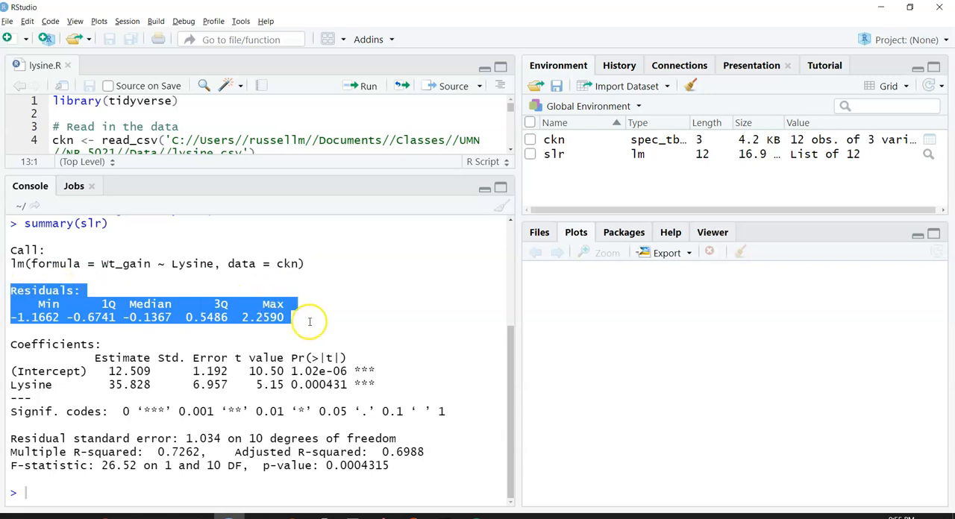
pyautogui.moveTo(311, 325)
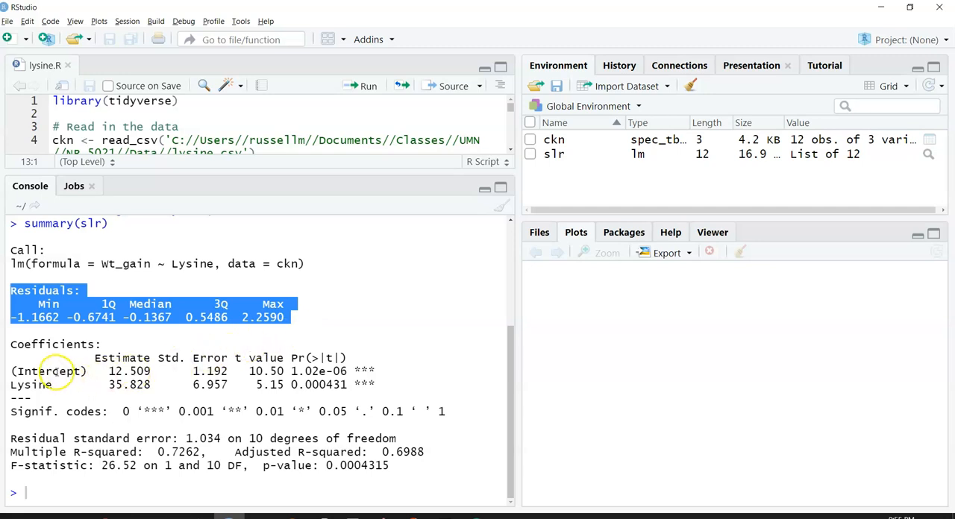
pyautogui.doubleClick(47, 371)
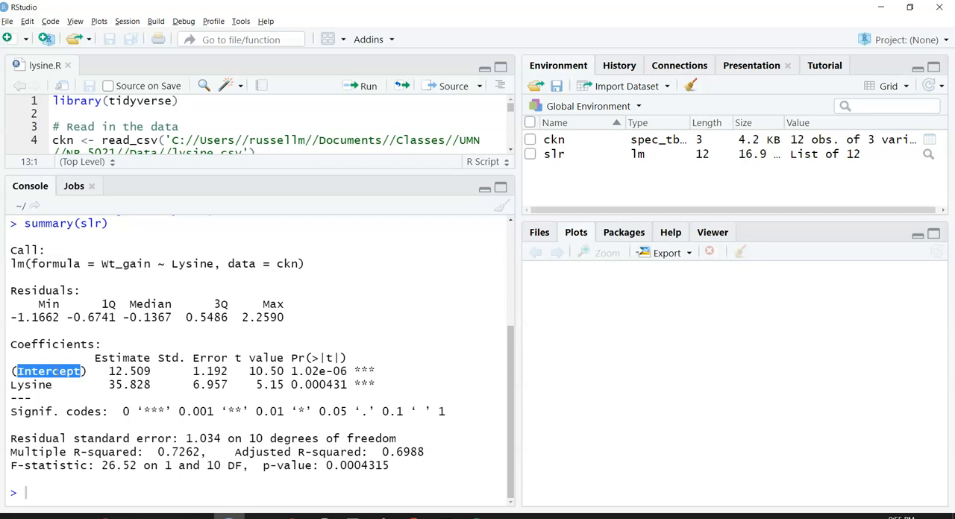
pyautogui.doubleClick(29, 385)
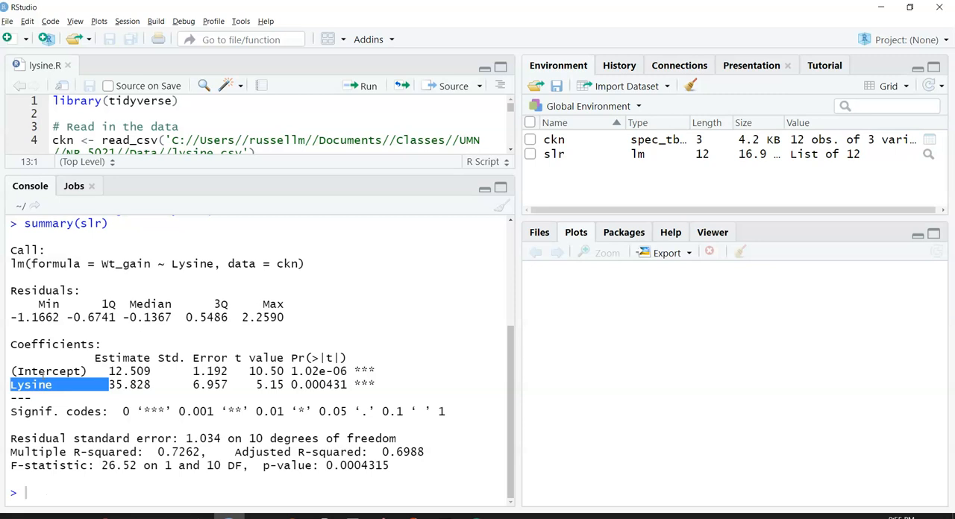
pyautogui.click(146, 372)
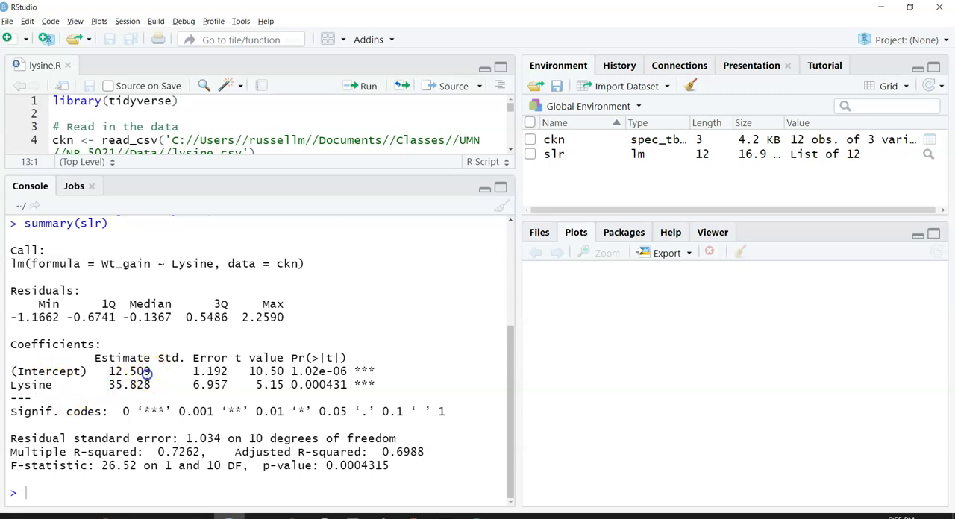
pyautogui.doubleClick(128, 372)
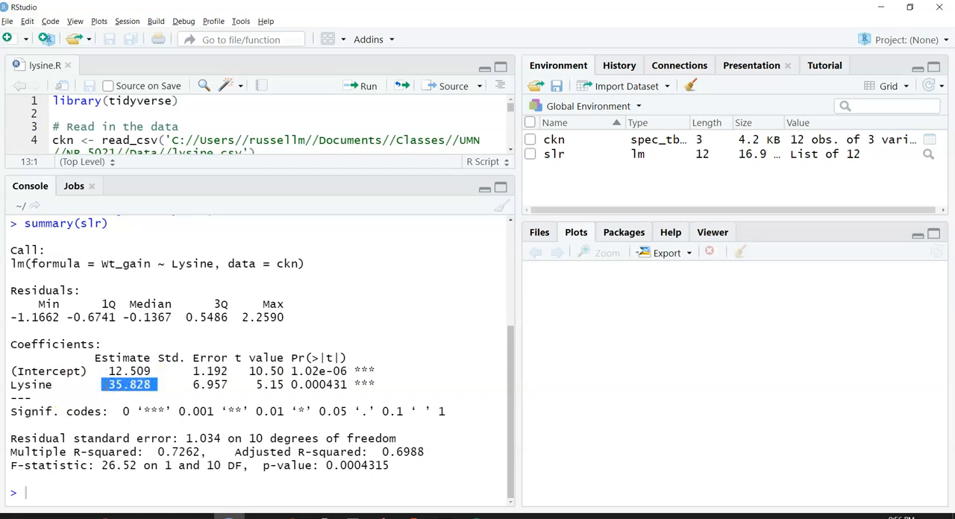
pyautogui.moveTo(216, 370)
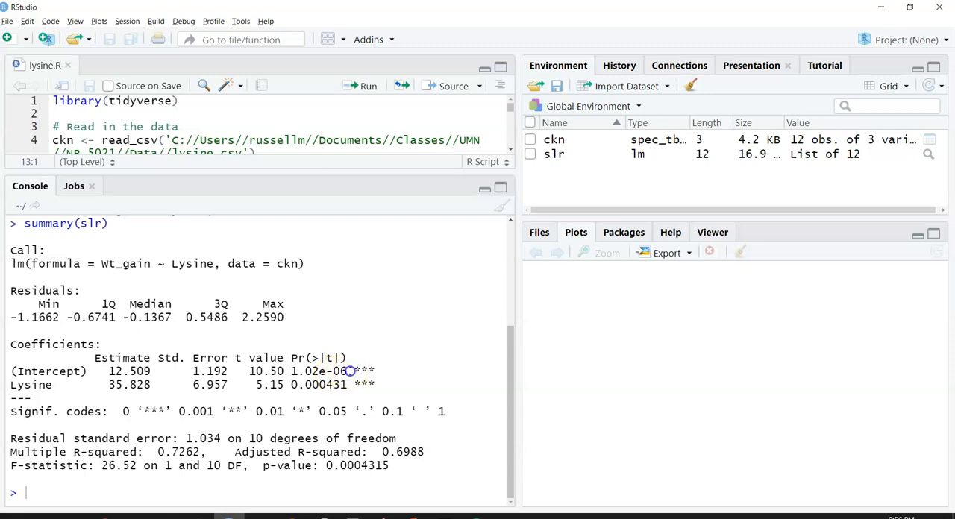
pyautogui.doubleClick(317, 370)
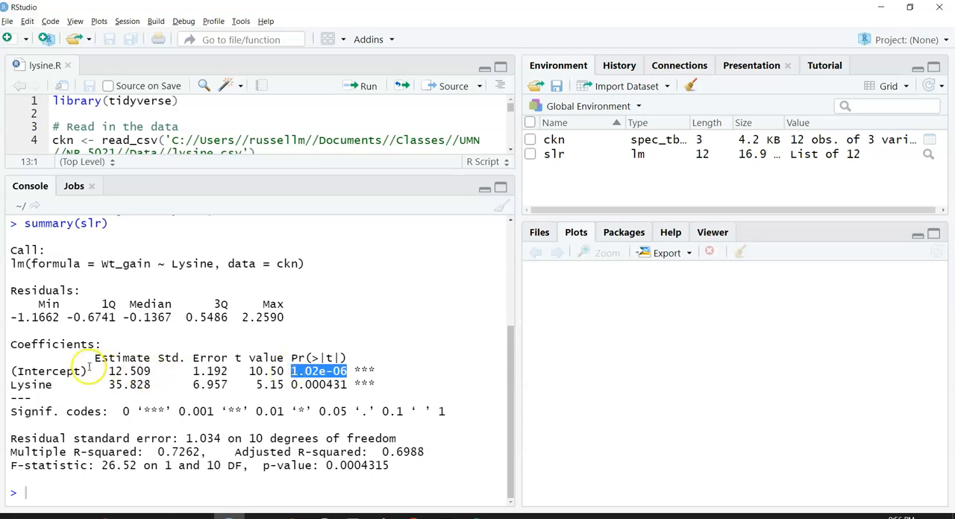
pyautogui.moveTo(361, 368)
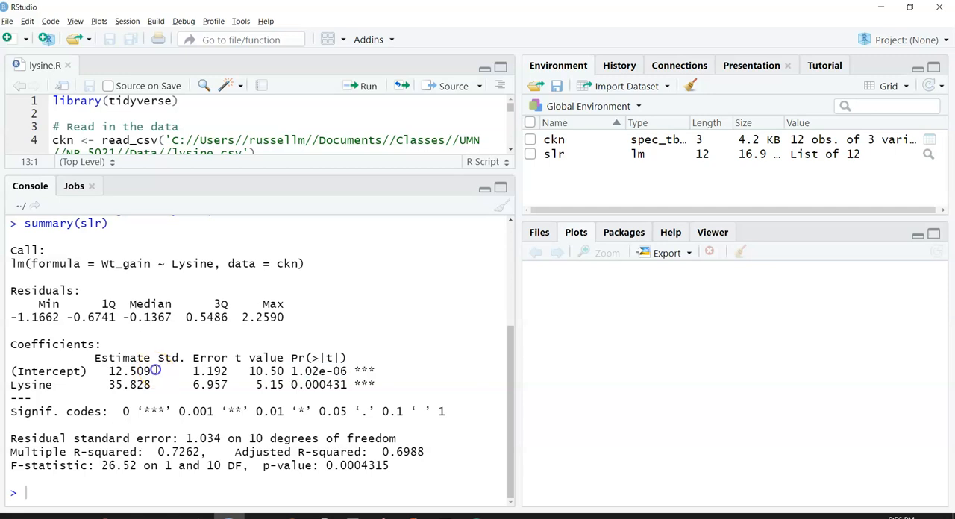
pyautogui.doubleClick(129, 372)
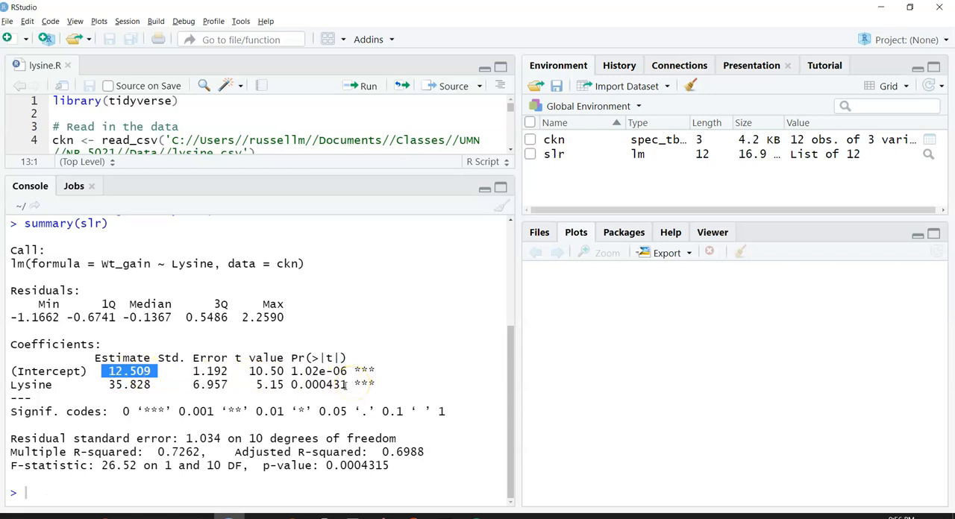
pyautogui.doubleClick(317, 385)
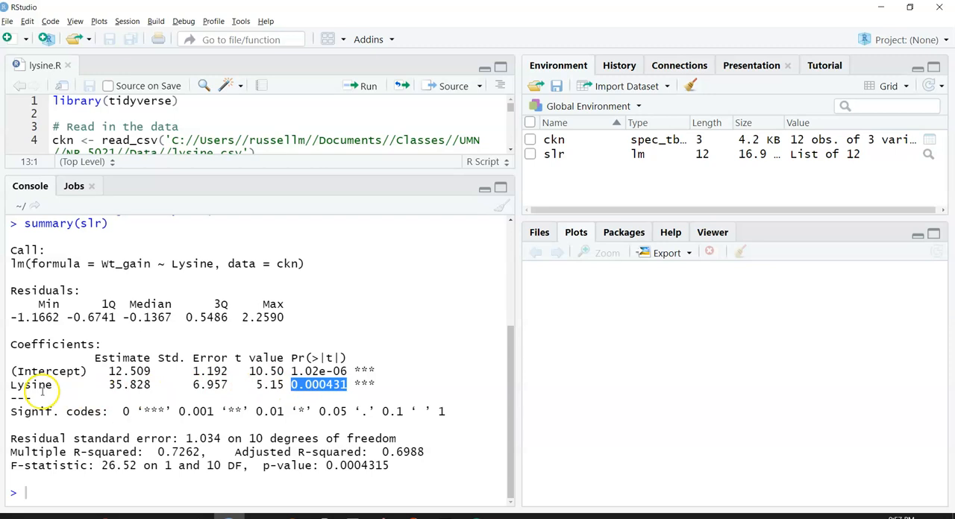
pyautogui.moveTo(36, 384)
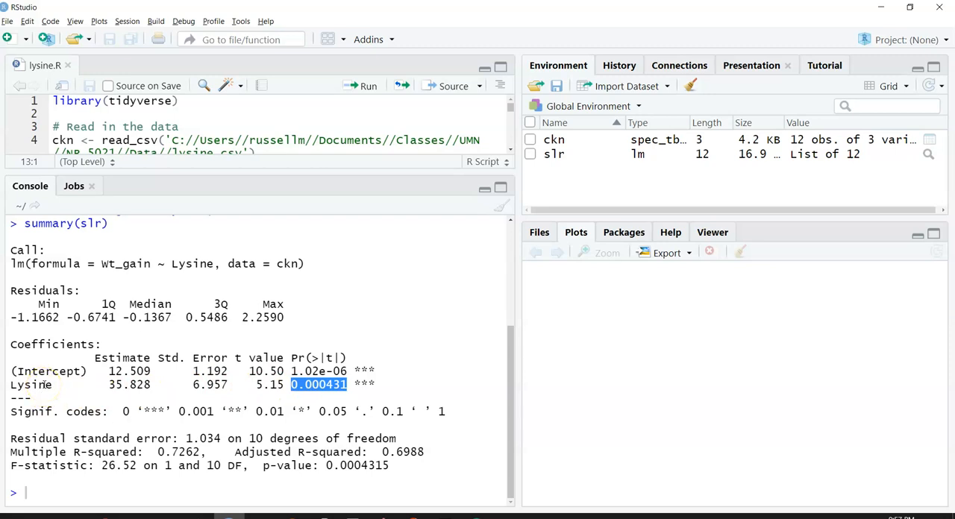
pyautogui.moveTo(155, 388)
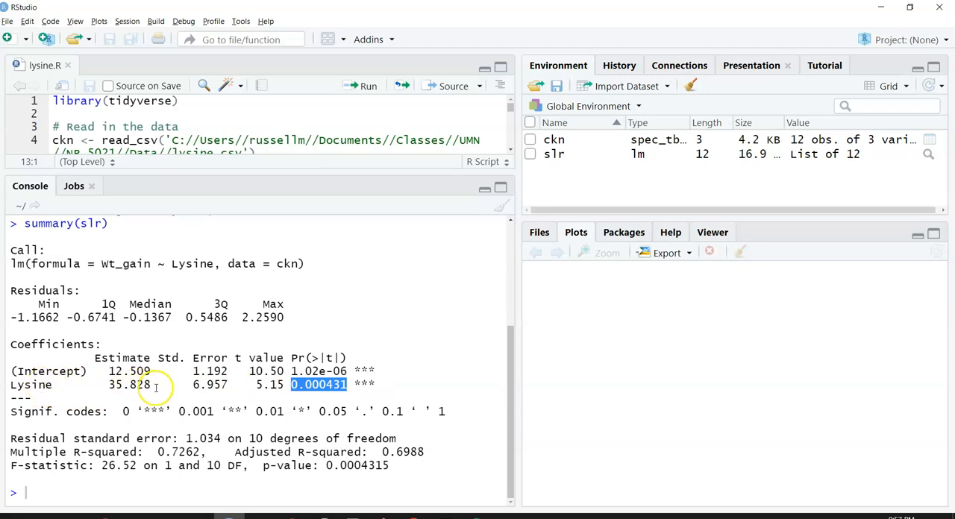
pyautogui.doubleClick(127, 385)
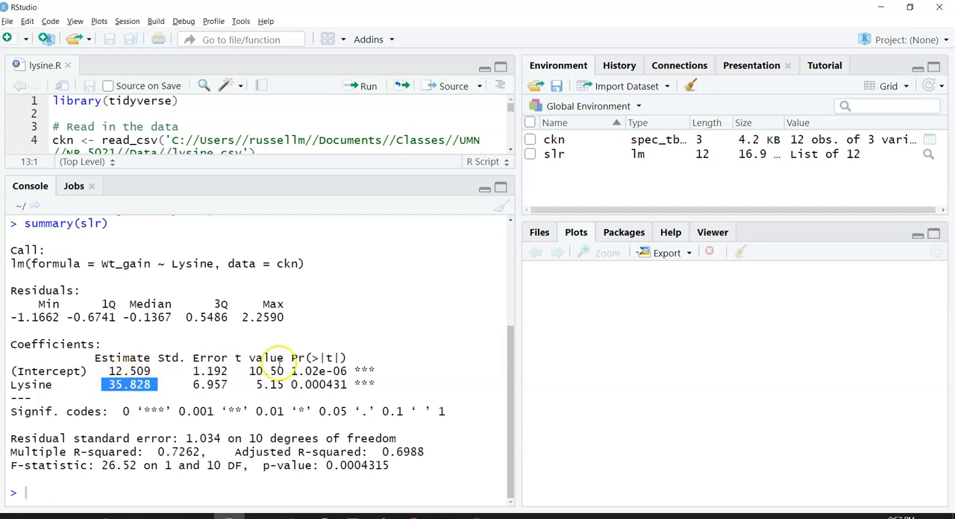
pyautogui.moveTo(376, 385)
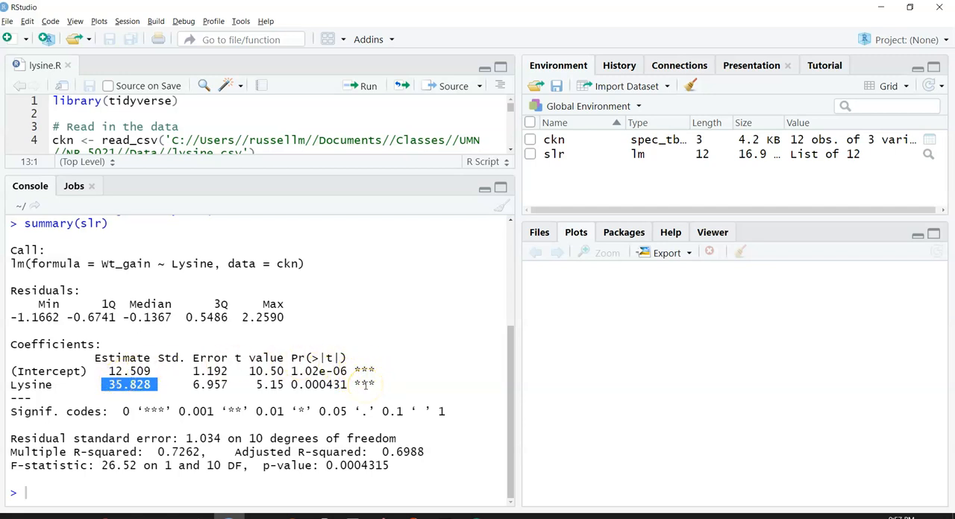
pyautogui.moveTo(81, 412)
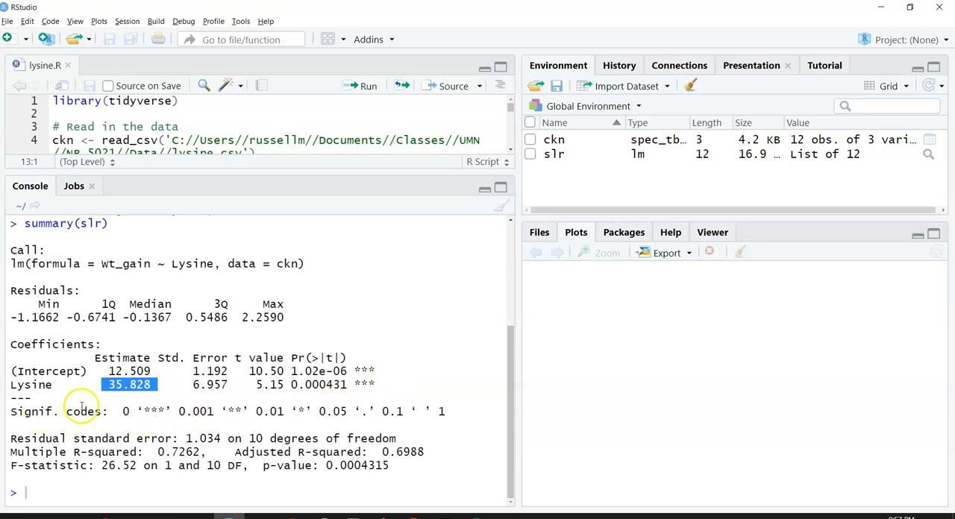
pyautogui.moveTo(514, 411)
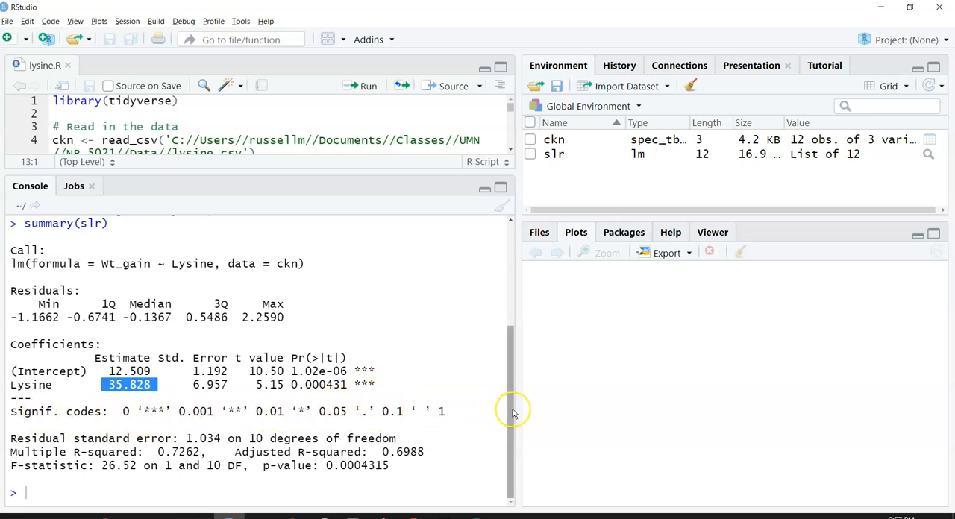
pyautogui.moveTo(484, 412)
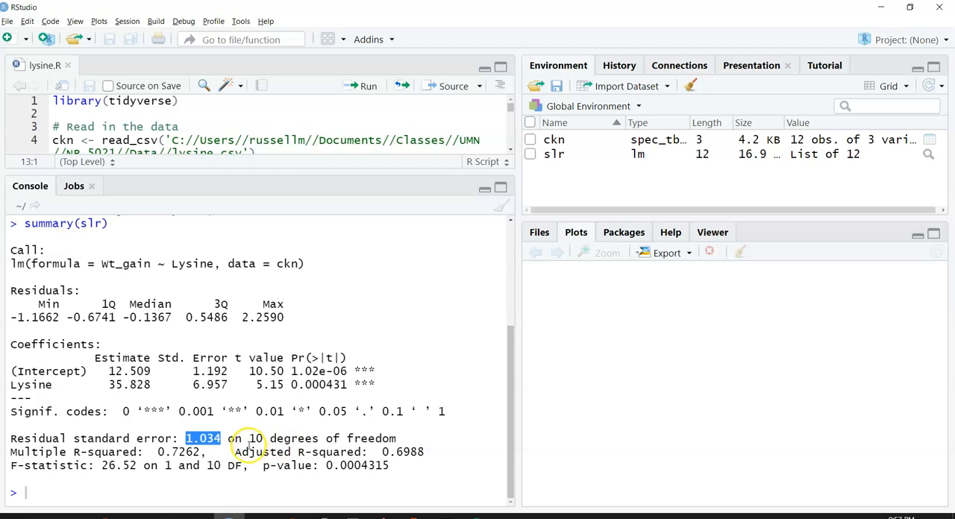
pyautogui.moveTo(201, 452)
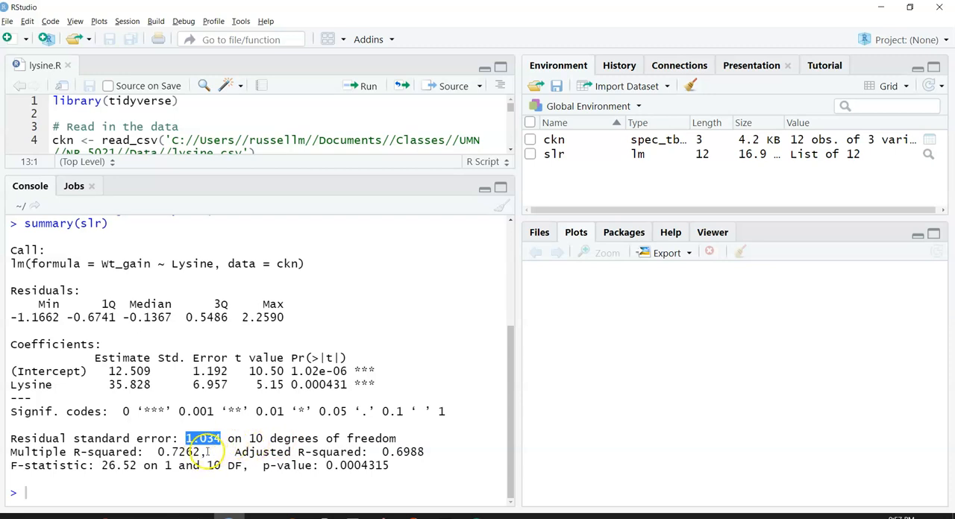
# - Highlight Multiple R-squared 0.7262 and Adjusted R-squared 0.6988 in the slr summary
pyautogui.doubleClick(182, 451)
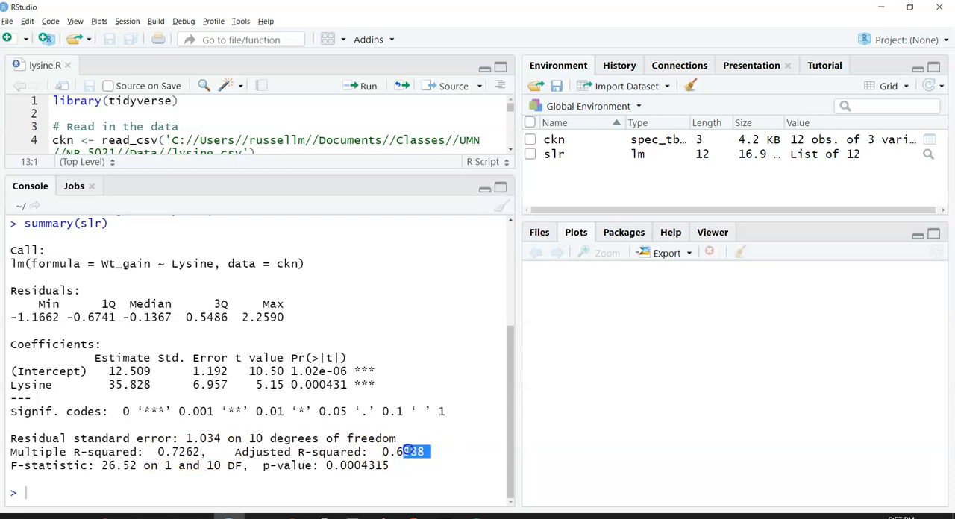
pyautogui.doubleClick(406, 450)
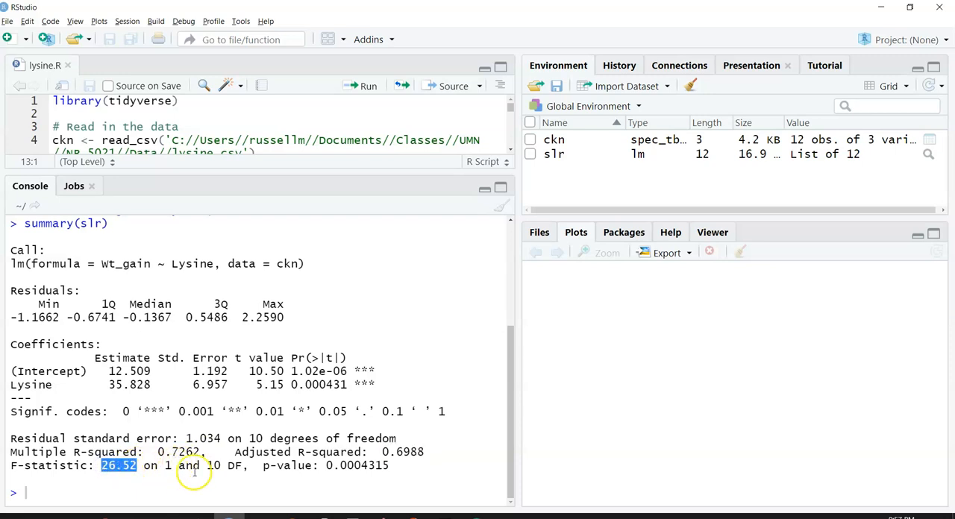
pyautogui.moveTo(373, 456)
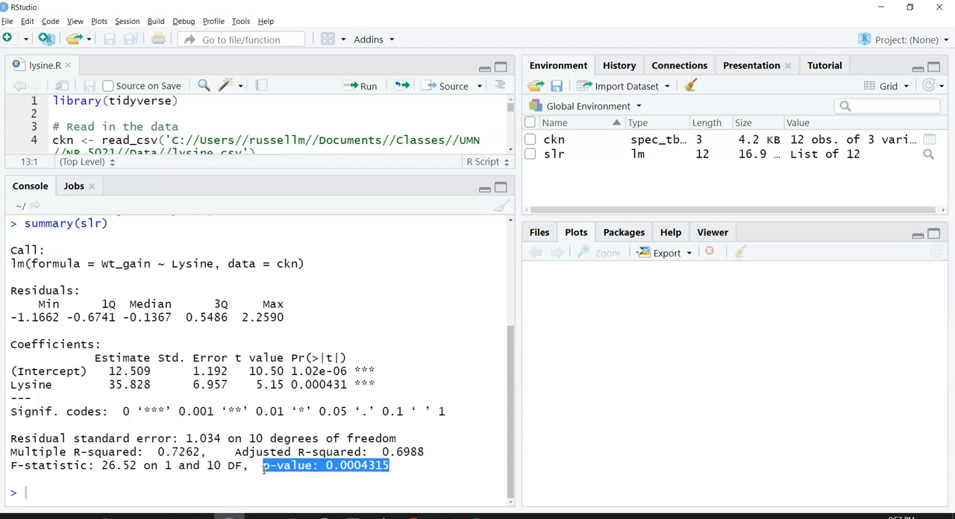
pyautogui.moveTo(125, 468)
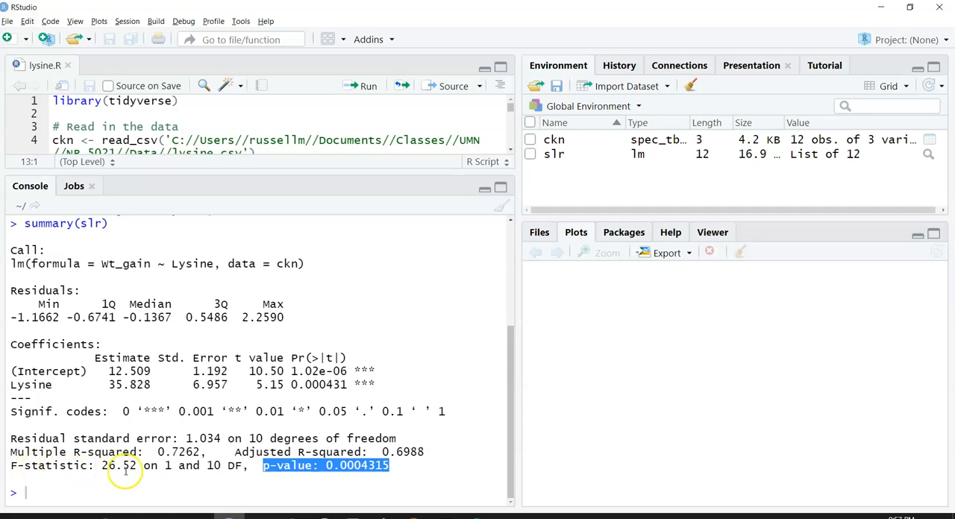
pyautogui.moveTo(398, 389)
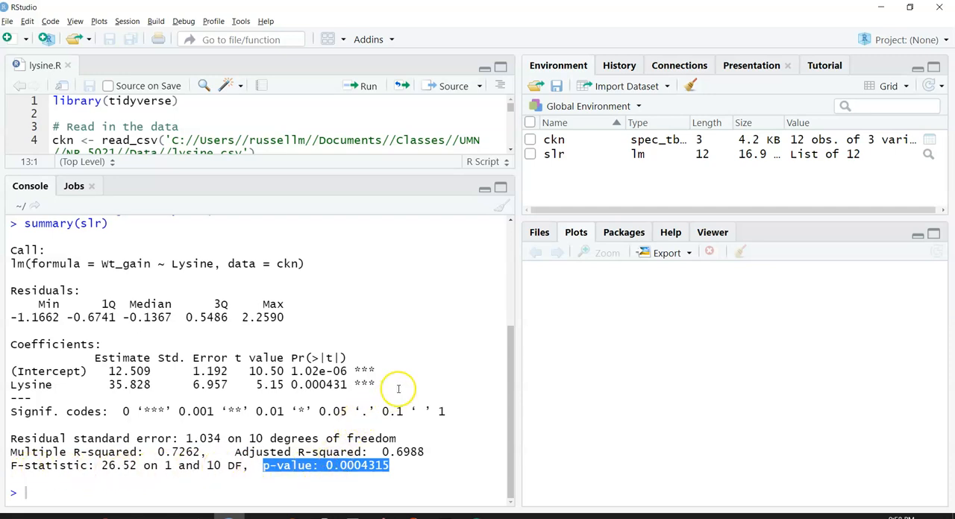
pyautogui.moveTo(331, 399)
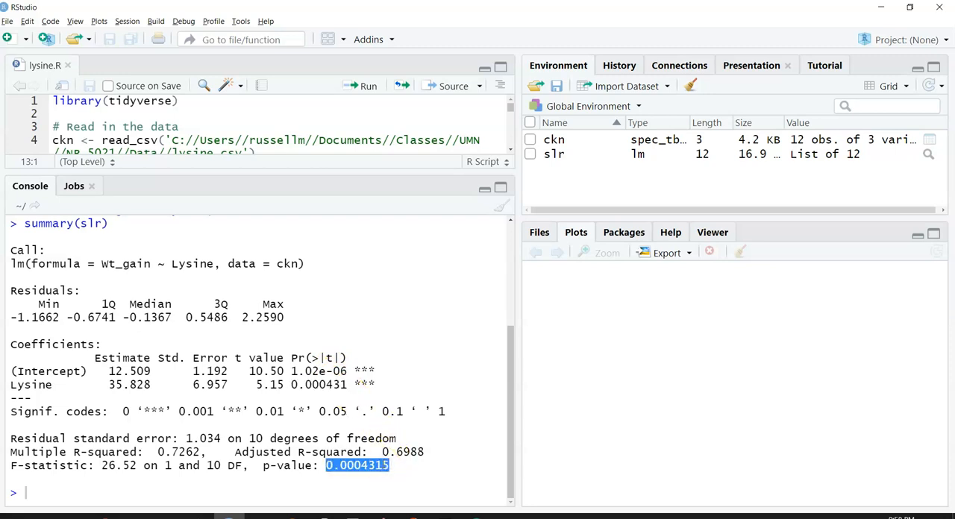
pyautogui.moveTo(437, 465)
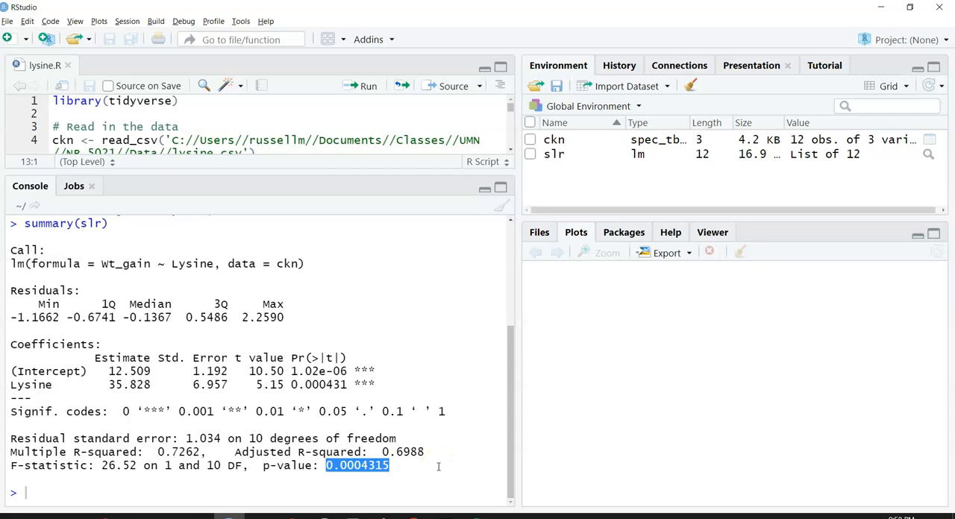
pyautogui.moveTo(321, 322)
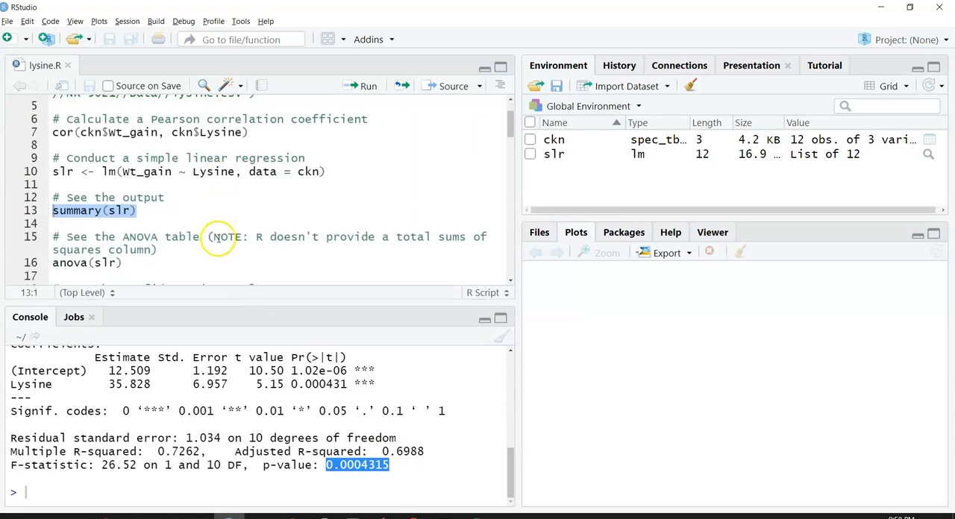
pyautogui.moveTo(133, 249)
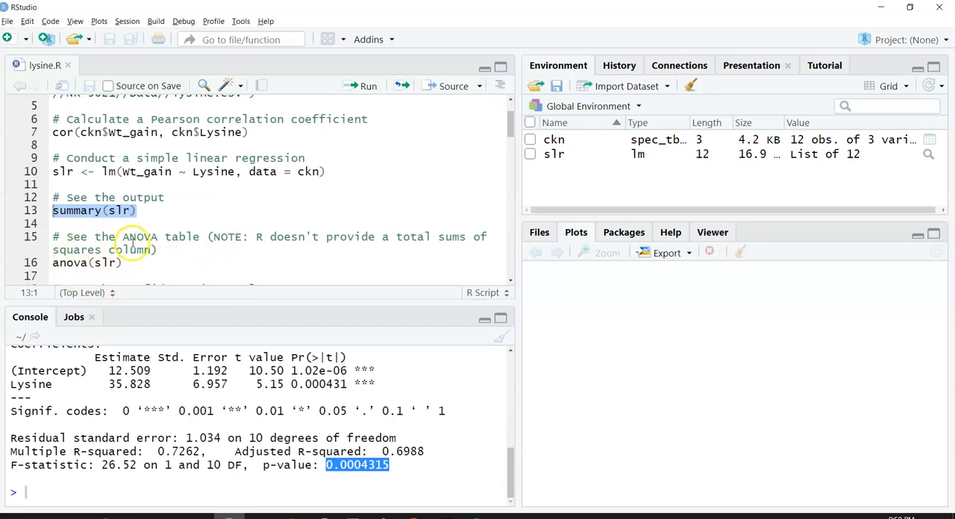
pyautogui.moveTo(132, 263)
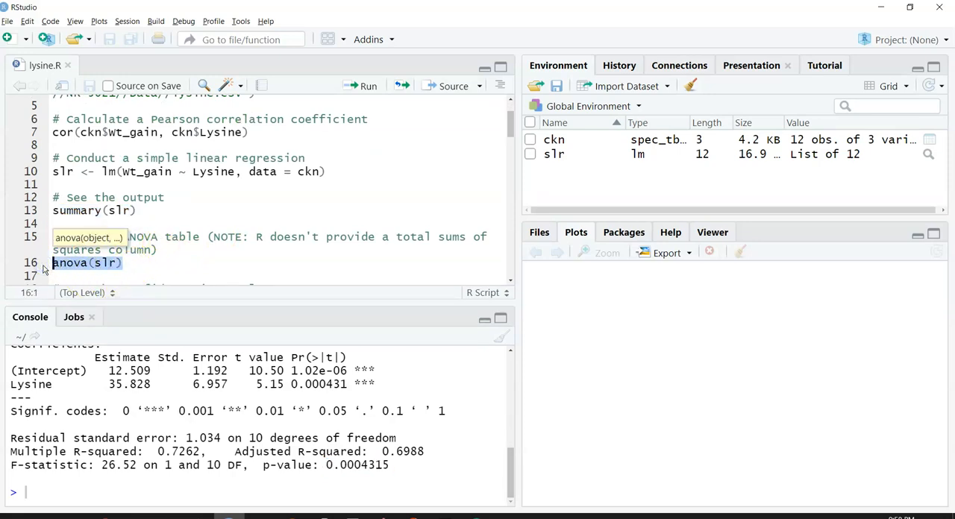
# - Run anova(slr) and pick out Lysine's p-value 0.0004315 in the ANOVA table
pyautogui.click(361, 85)
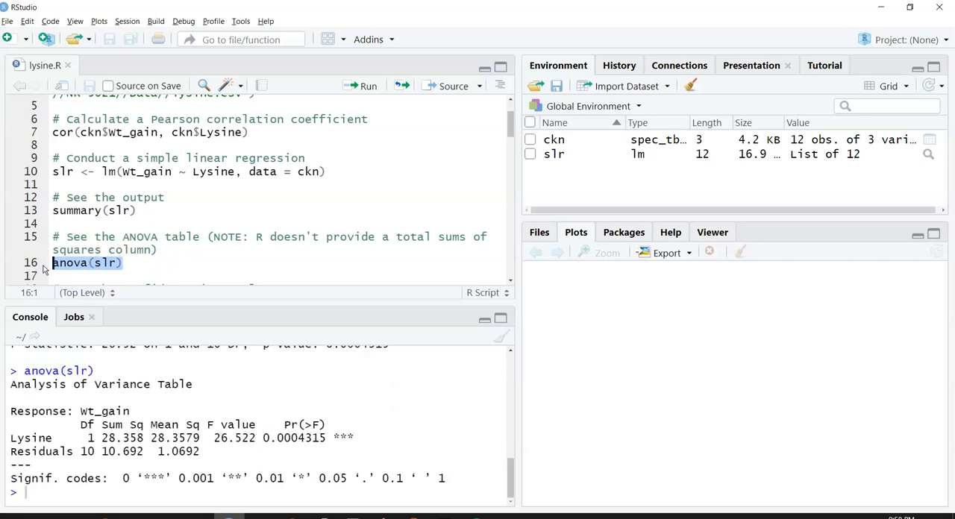
pyautogui.moveTo(33, 332)
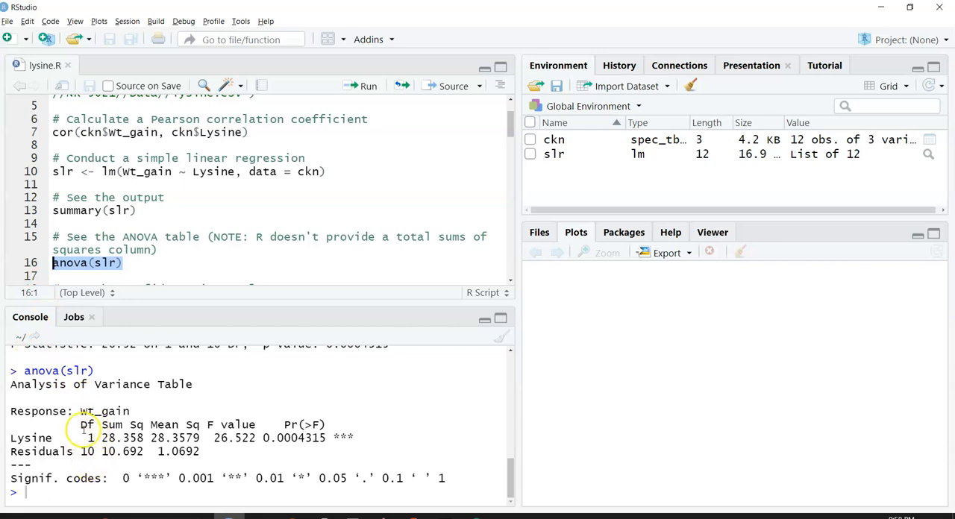
pyautogui.moveTo(131, 451)
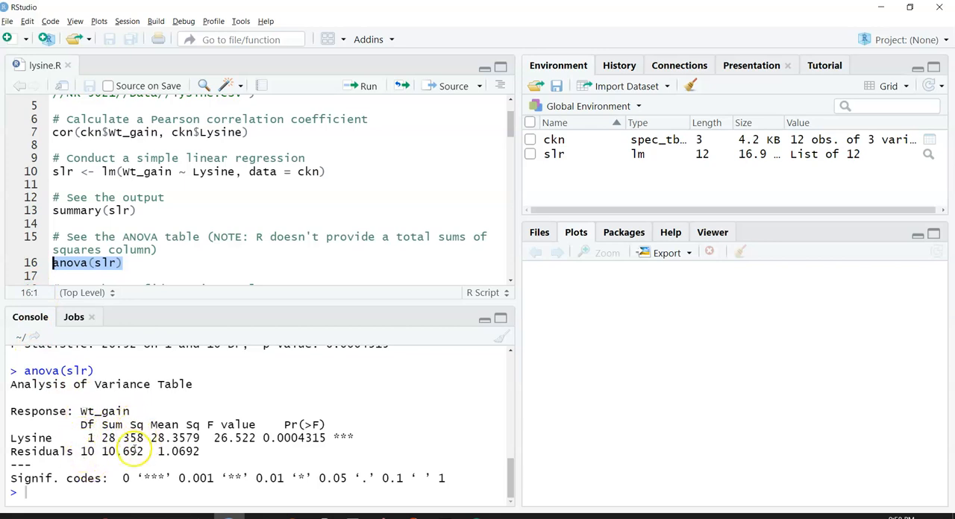
pyautogui.moveTo(235, 437)
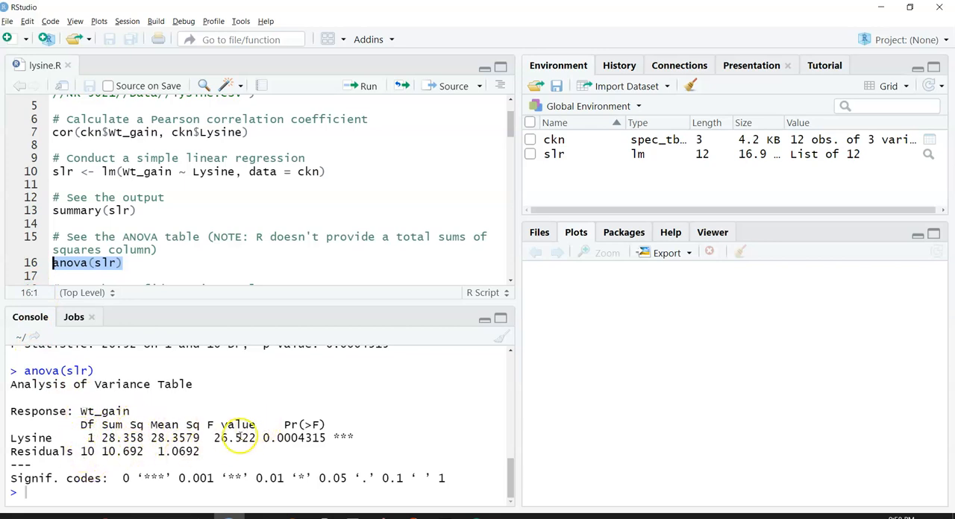
pyautogui.moveTo(328, 438)
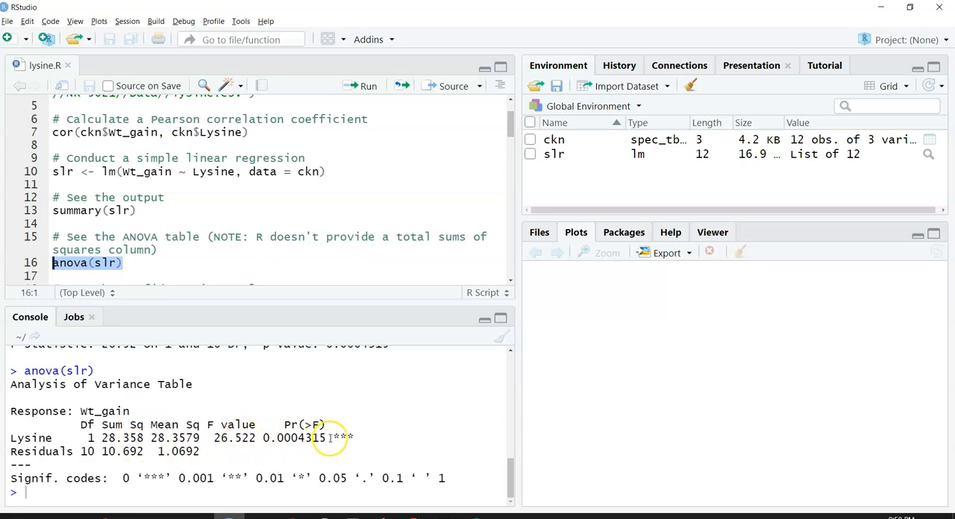
pyautogui.doubleClick(292, 438)
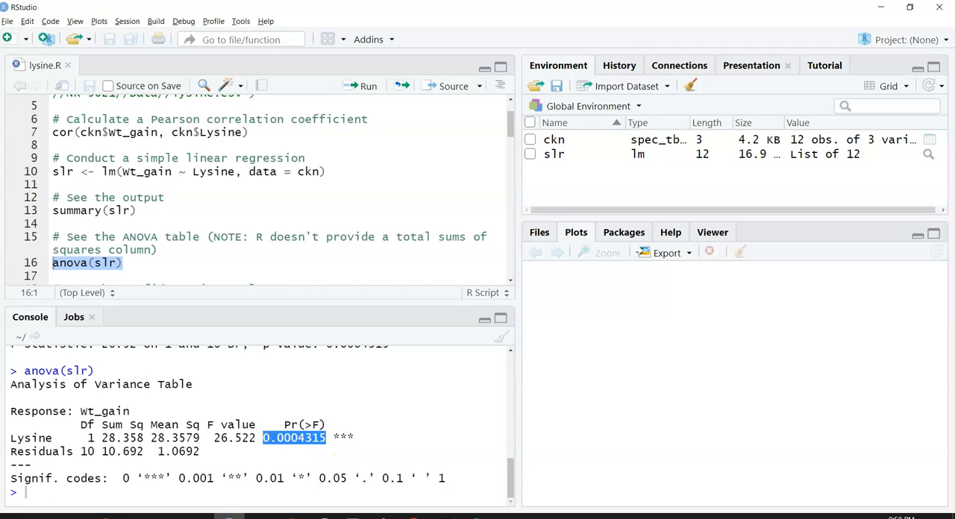
pyautogui.moveTo(241, 405)
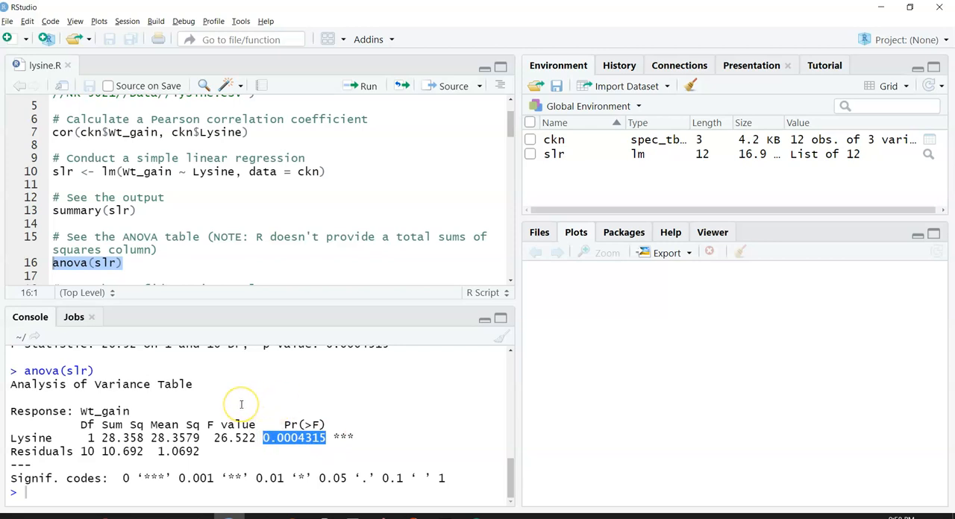
pyautogui.scroll(-3)
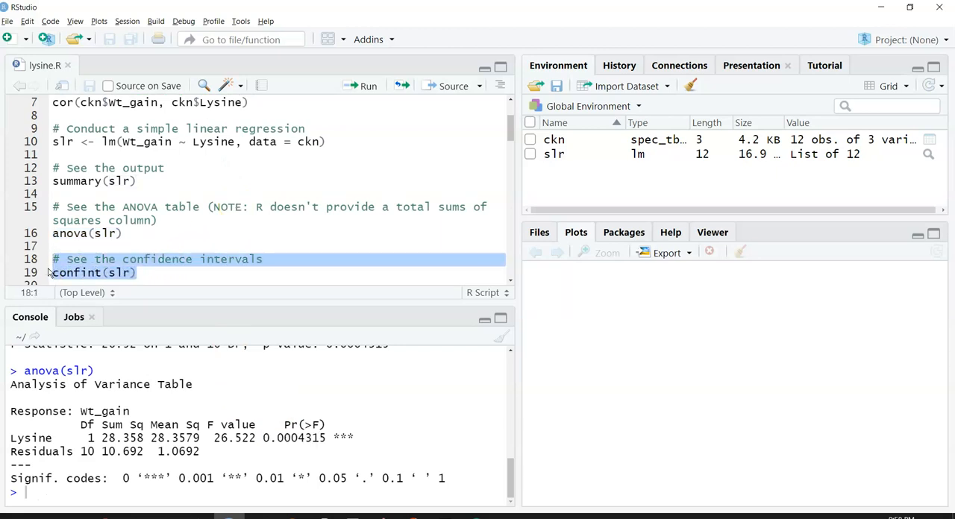
pyautogui.moveTo(54, 273)
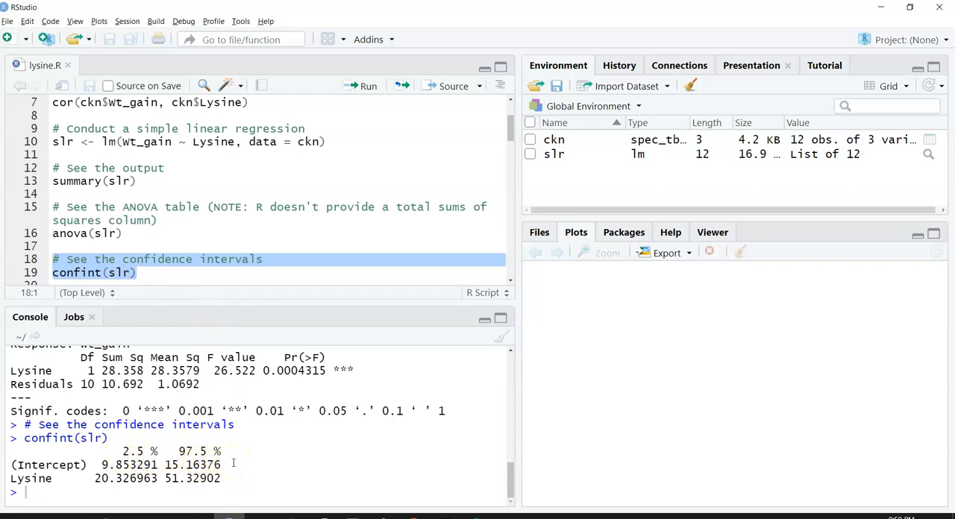
pyautogui.moveTo(222, 466)
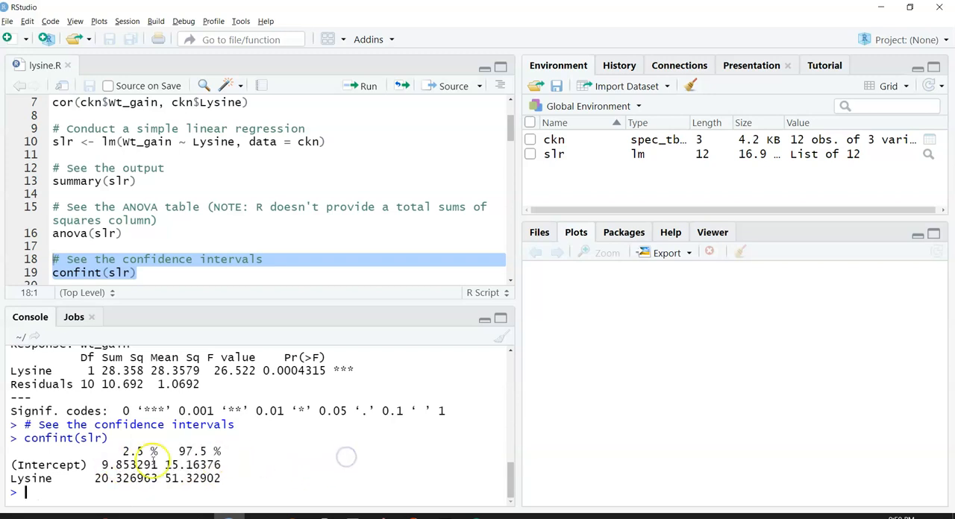
# - Highlight the Lysine confidence interval bounds 20.326963 to 51.32902 in the confint output
pyautogui.doubleClick(122, 466)
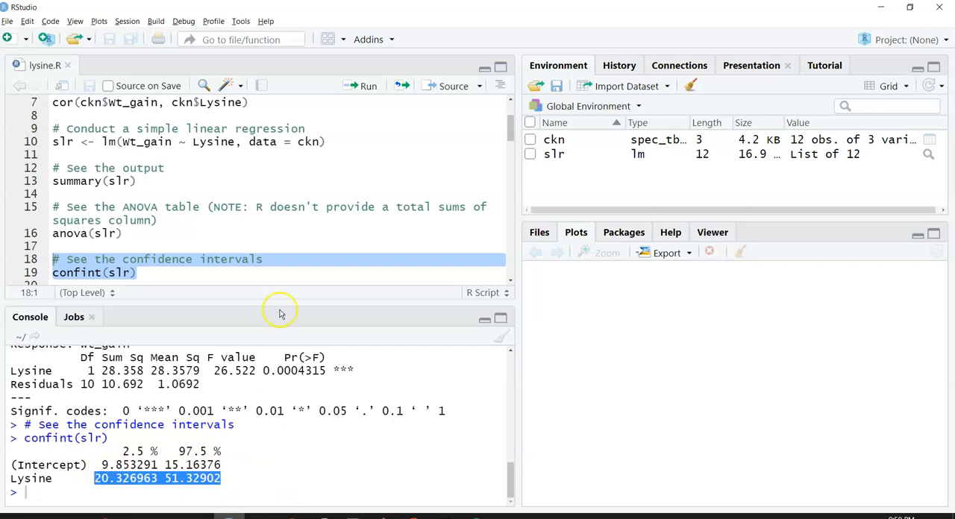
pyautogui.moveTo(256, 349)
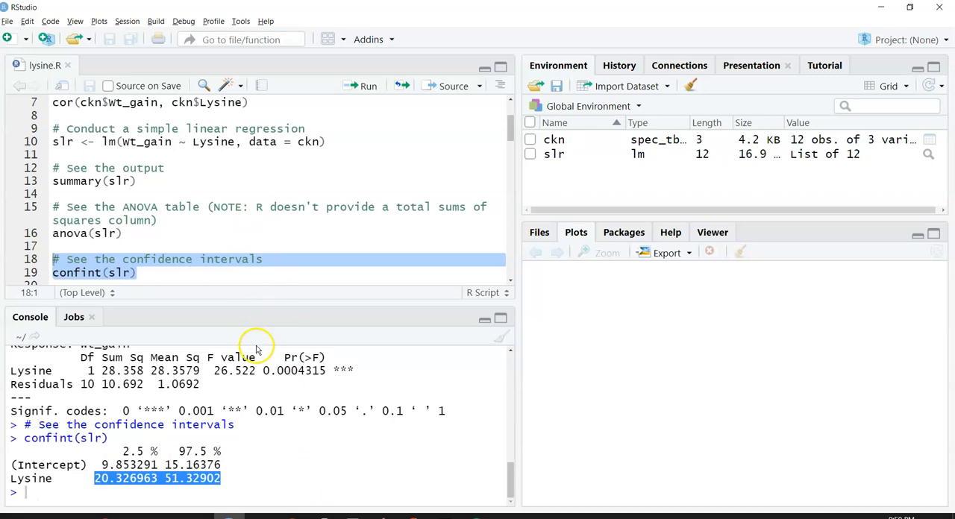
pyautogui.moveTo(259, 347)
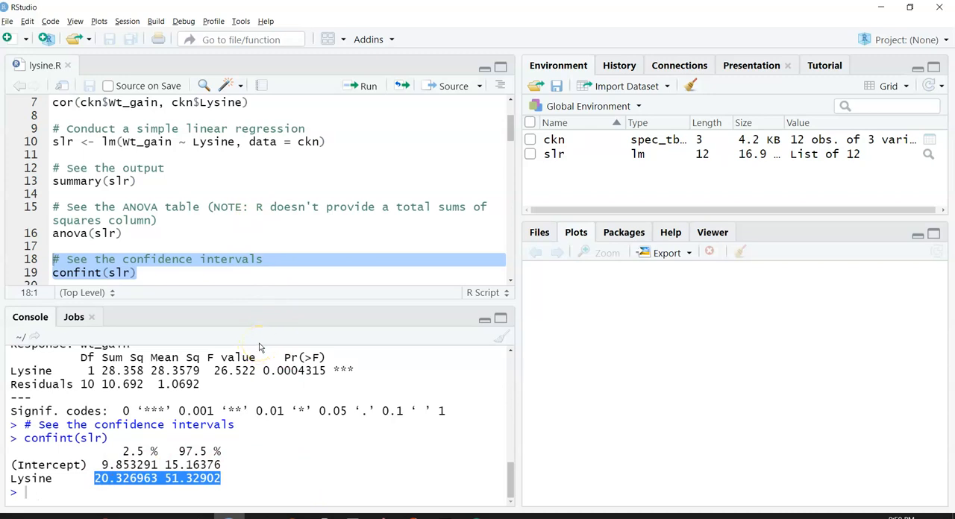
pyautogui.moveTo(260, 358)
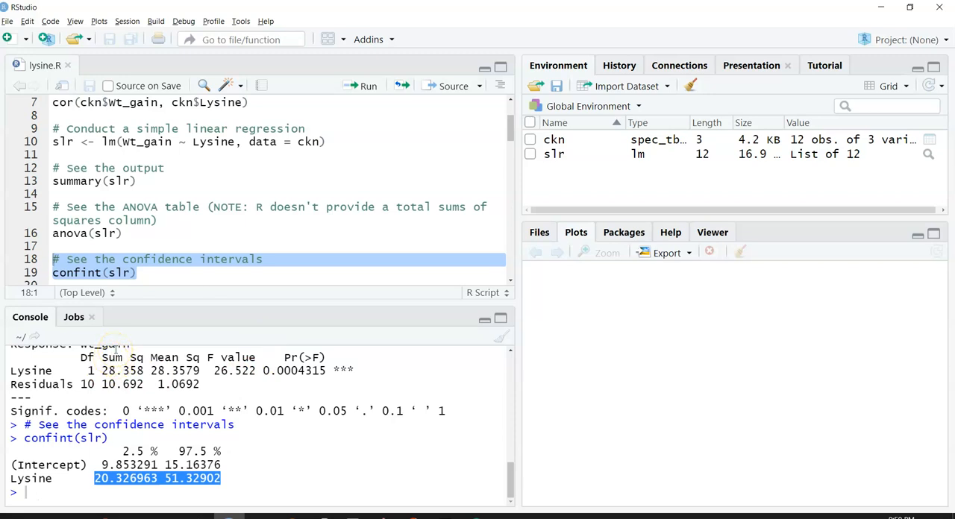
pyautogui.scroll(-3)
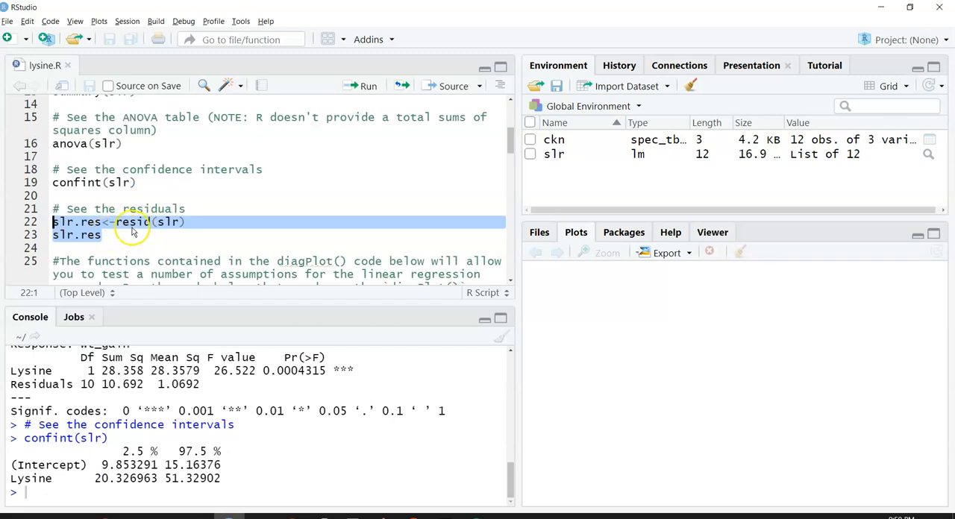
pyautogui.moveTo(142, 224)
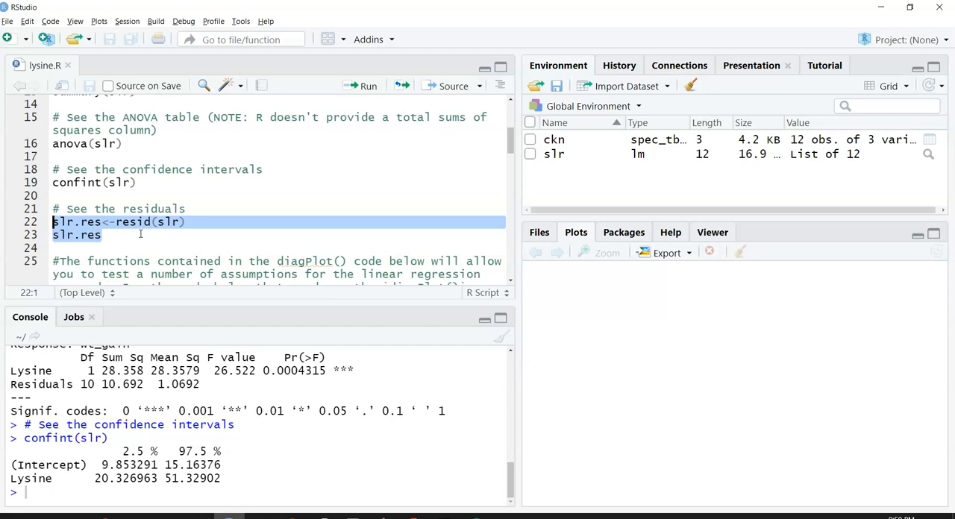
# - Store resid(slr) as slr.res and print the twelve residual values
pyautogui.click(360, 85)
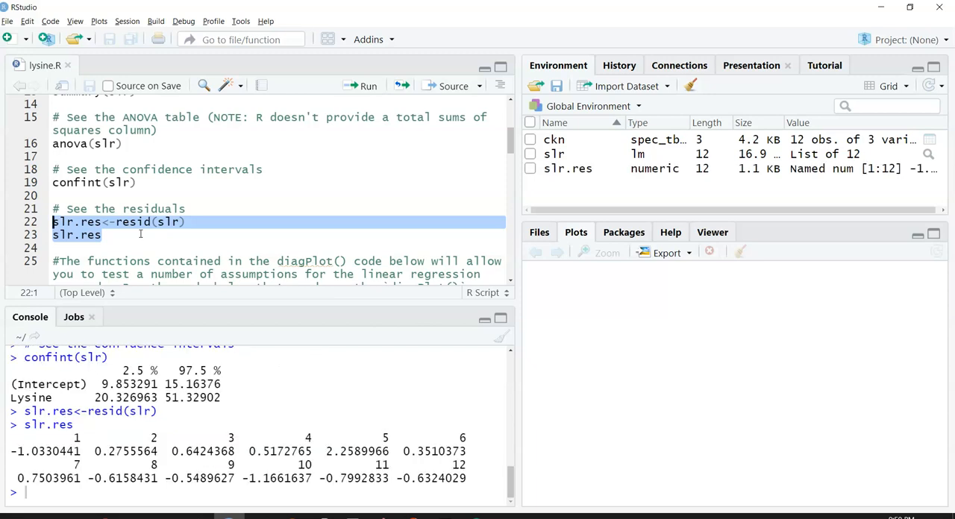
pyautogui.moveTo(454, 409)
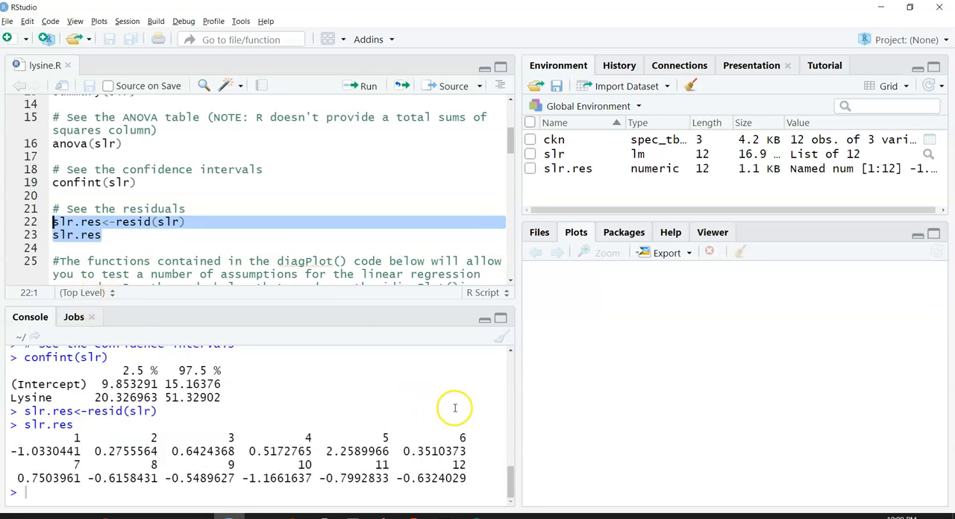
pyautogui.moveTo(476, 433)
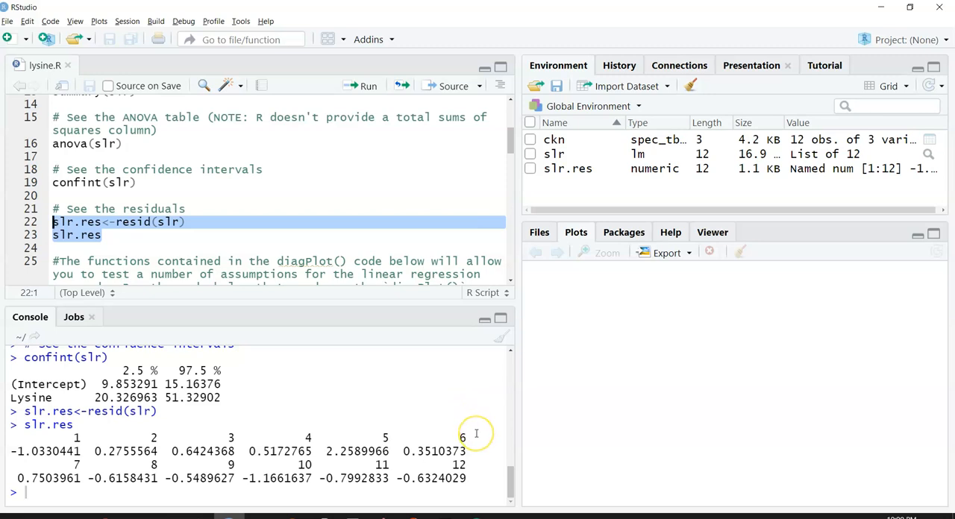
pyautogui.moveTo(463, 421)
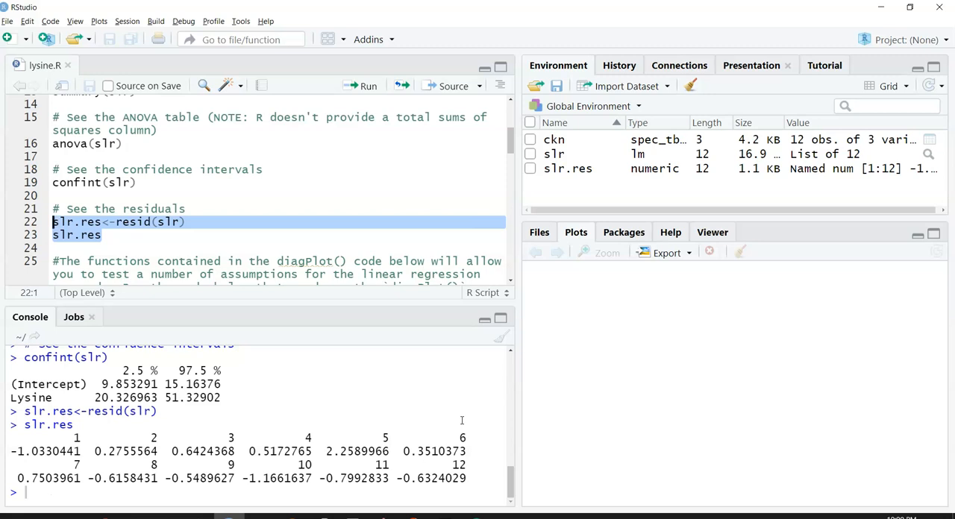
pyautogui.moveTo(269, 494)
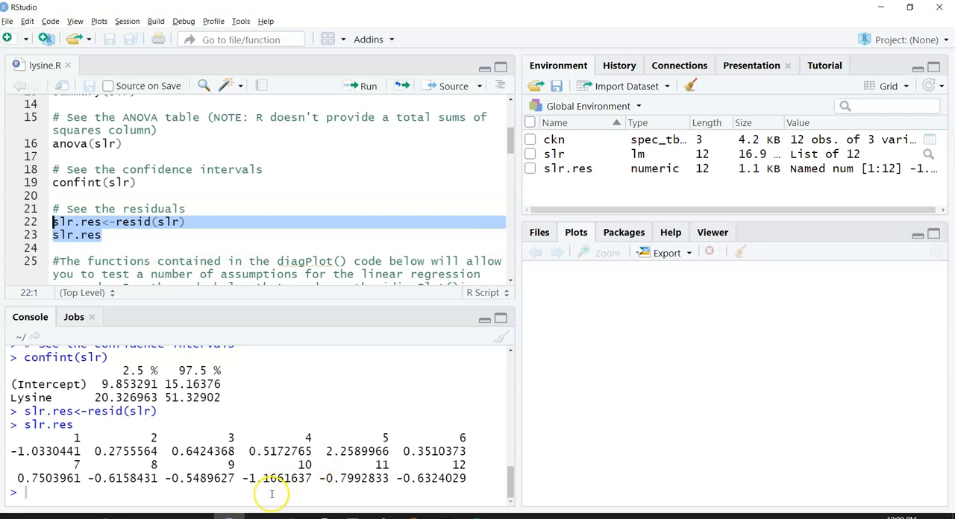